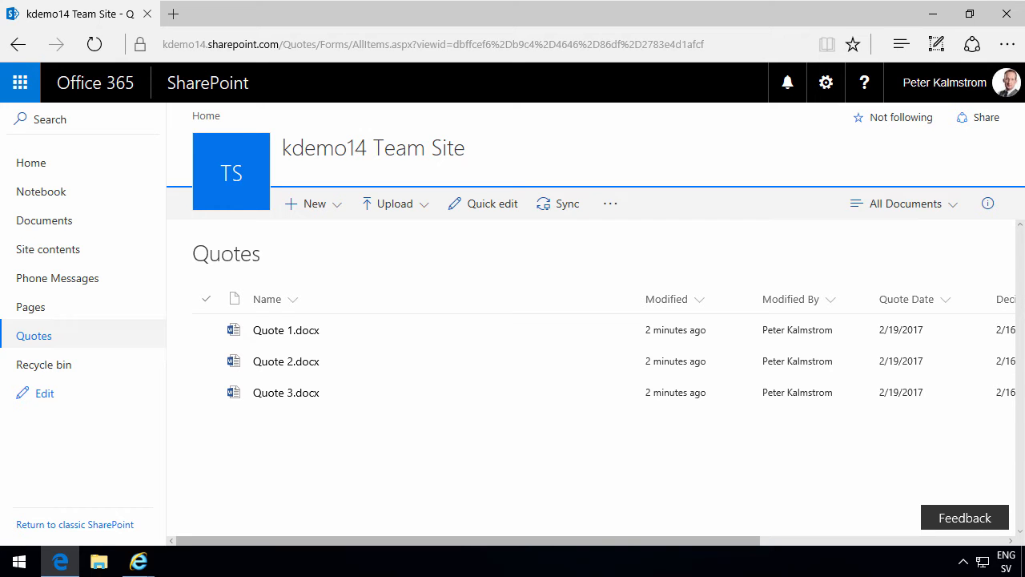
mouse_move(515, 553)
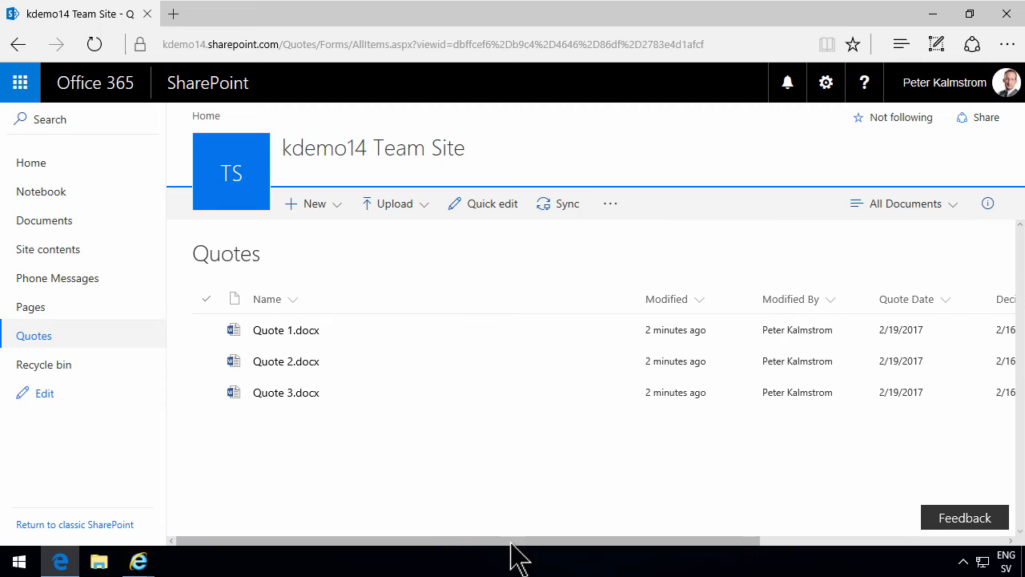
mouse_move(601, 558)
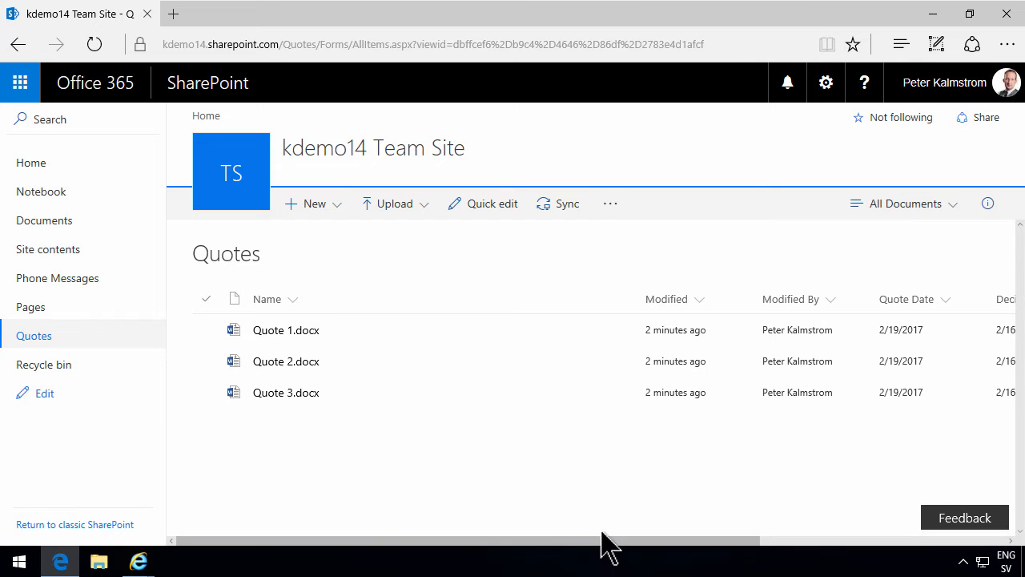
mouse_move(557, 330)
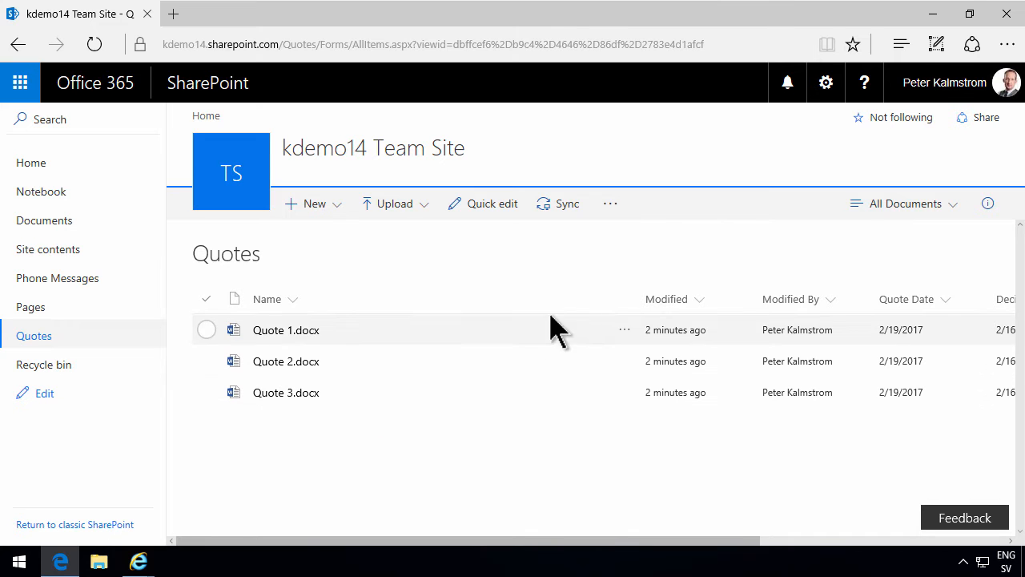
mouse_move(944, 329)
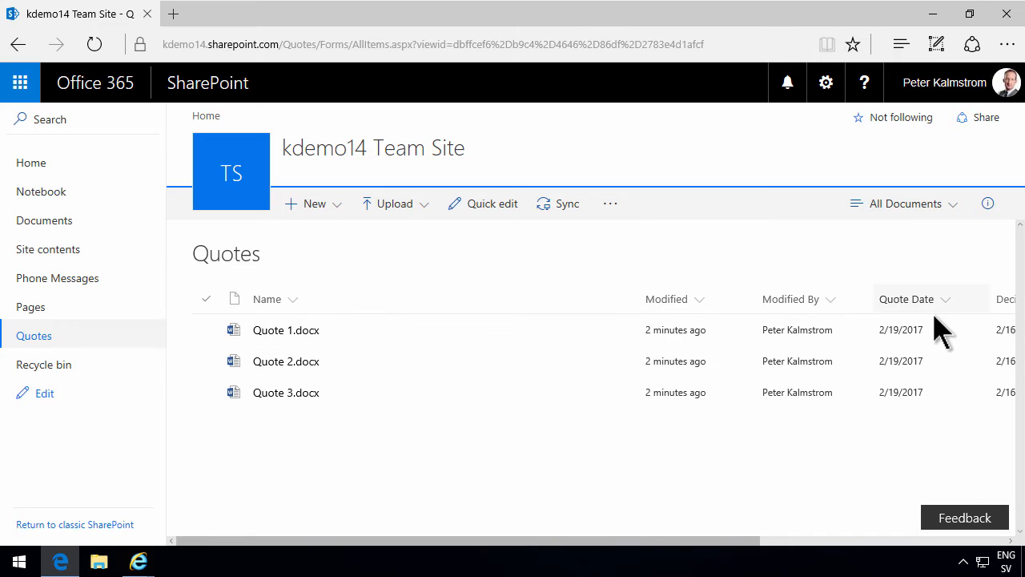
Step: Create a new blank Excel workbook from the Quotes library's New menu
scroll(right, 3)
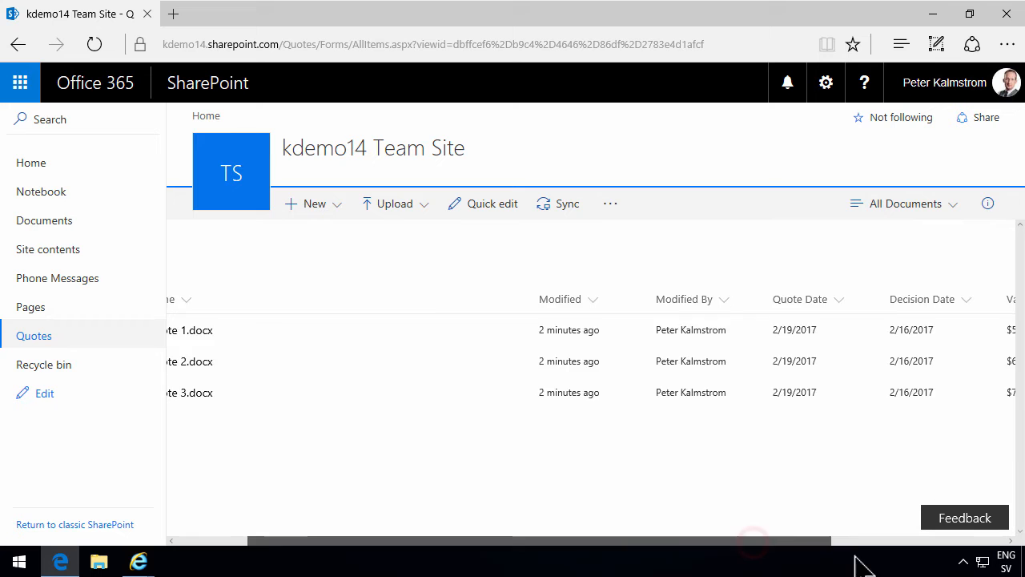
scroll(right, 3)
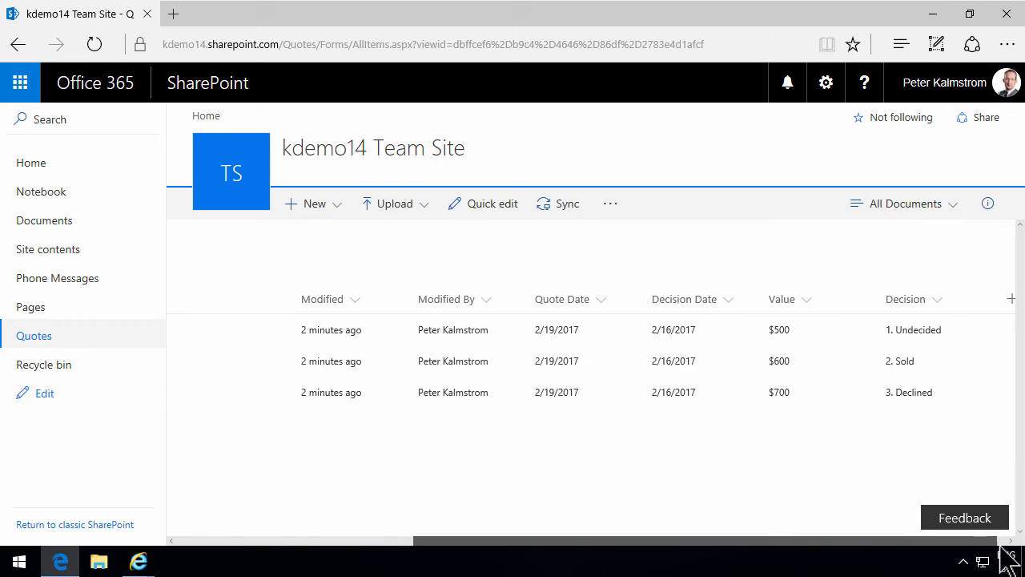
mouse_move(592, 376)
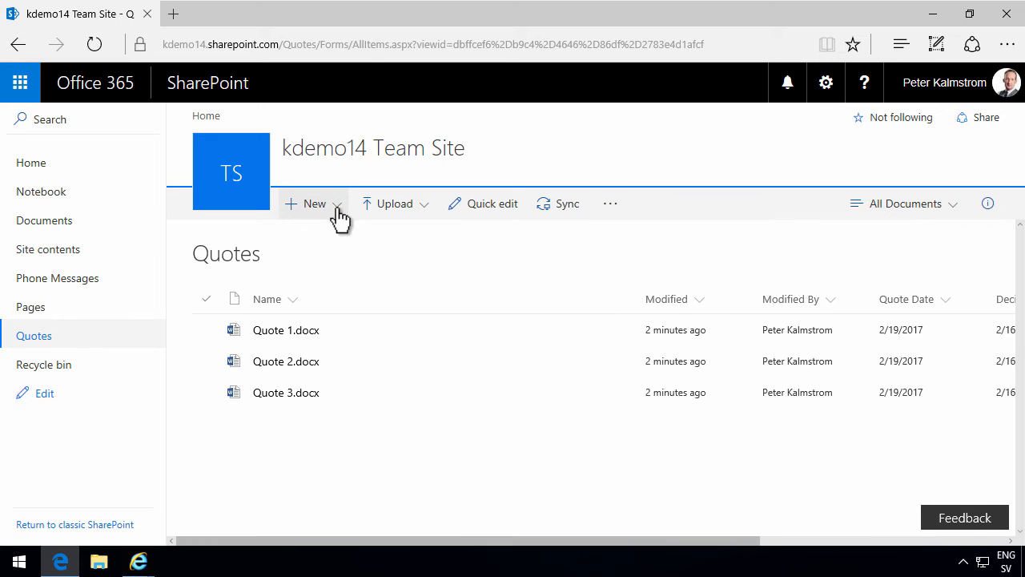
click(313, 201)
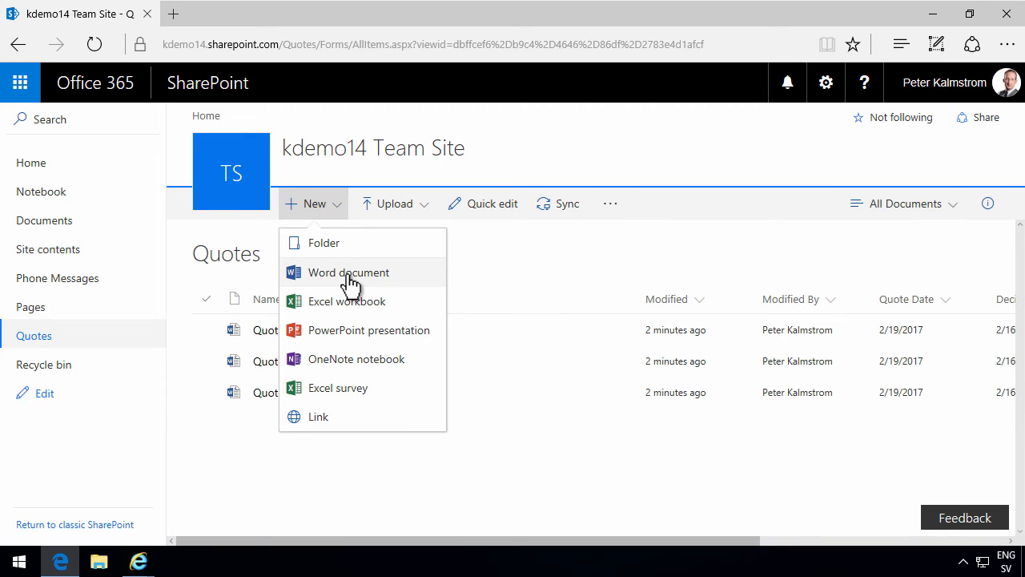
click(346, 301)
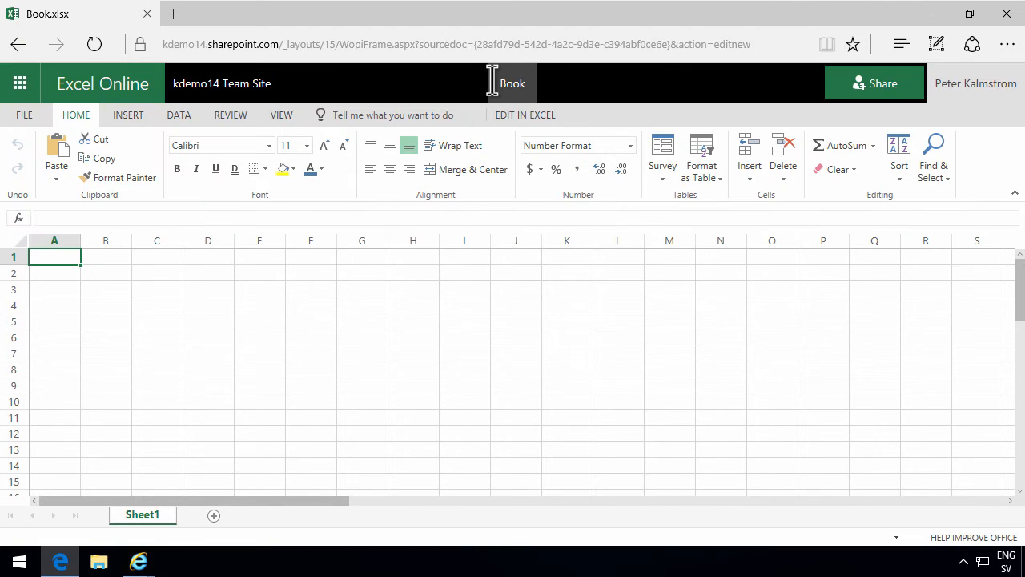
mouse_move(323, 365)
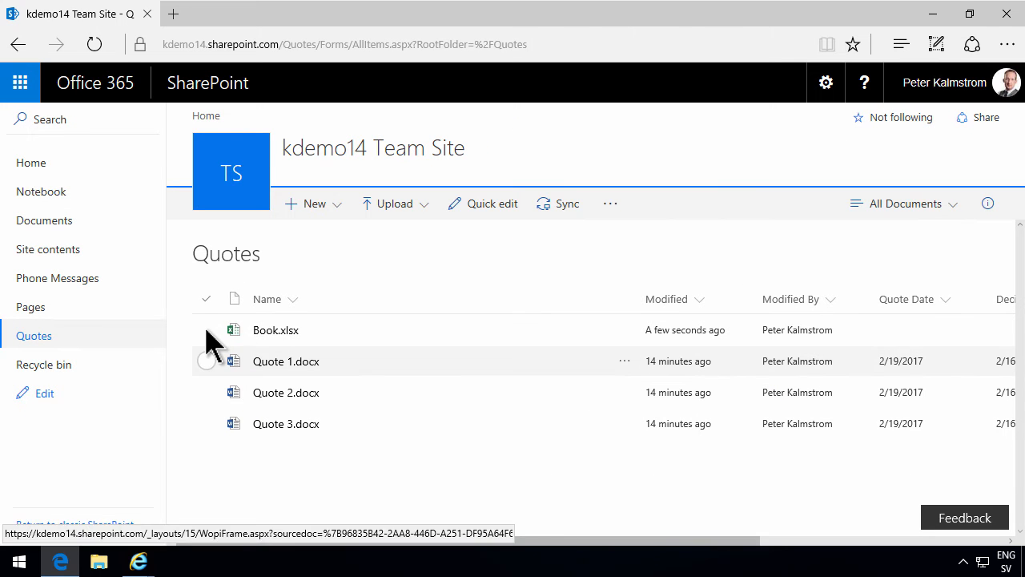
Step: Delete the stray Book.xlsx workbook, leaving only the three quote documents in the library
click(207, 330)
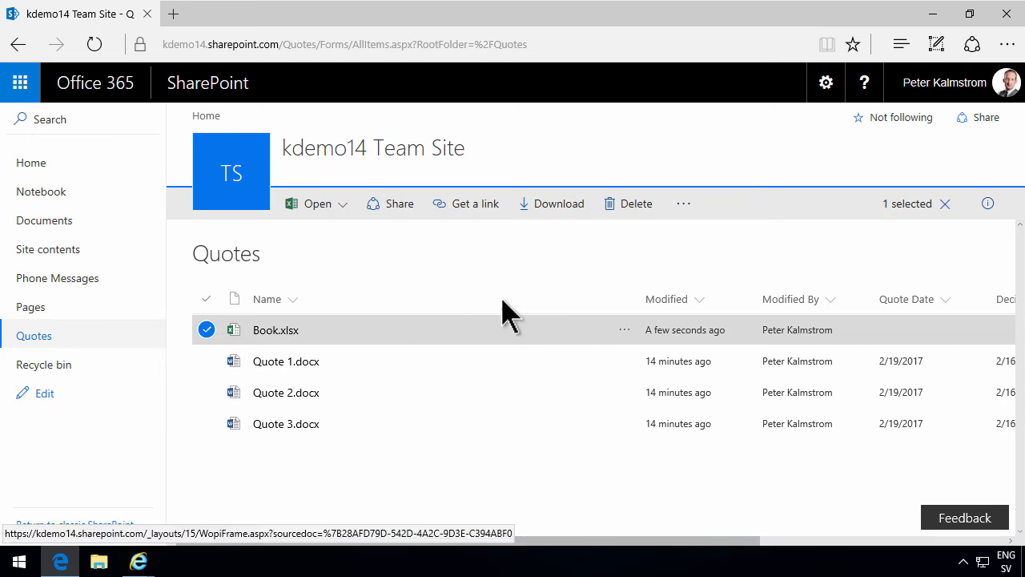
click(628, 201)
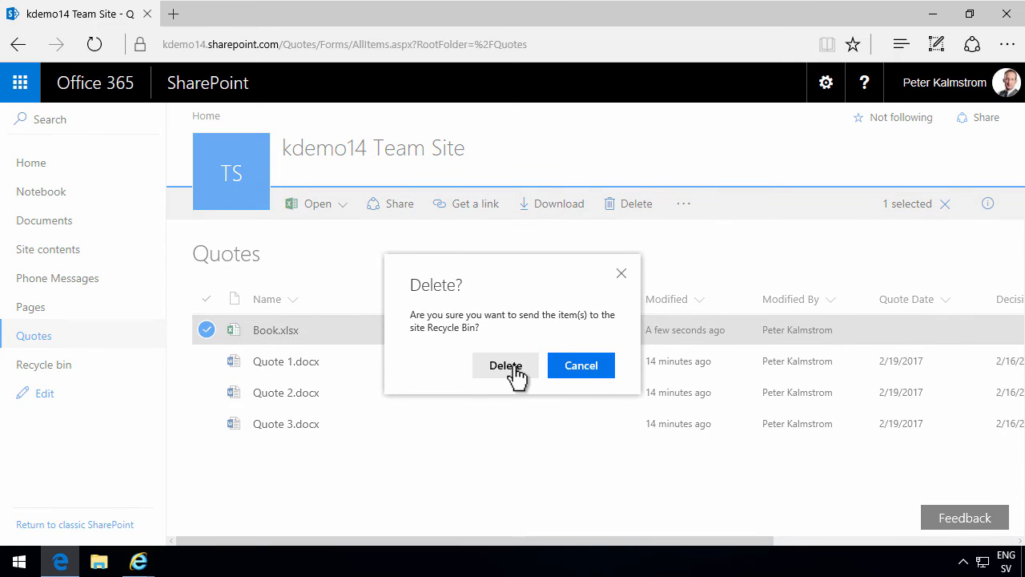
click(506, 366)
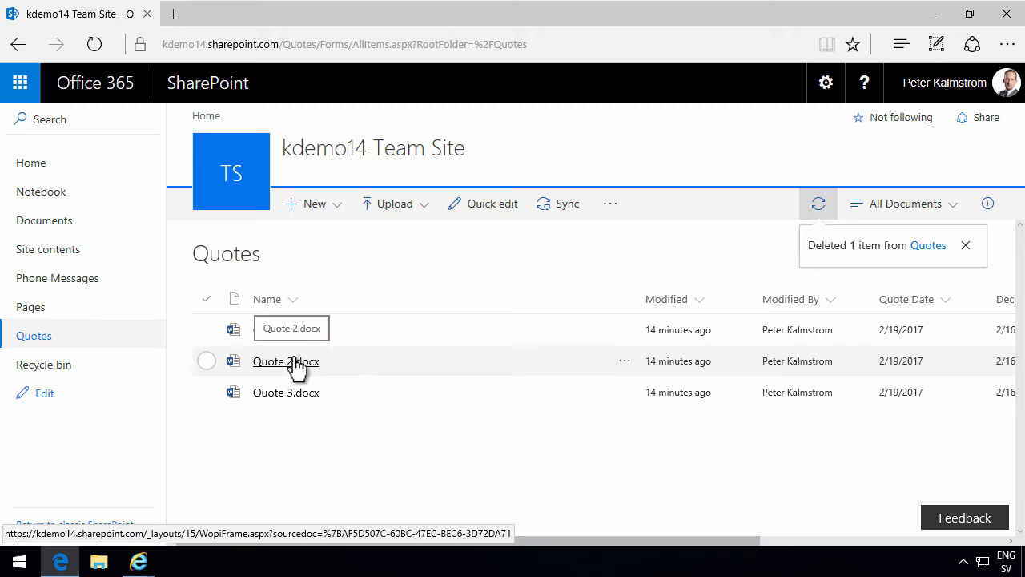
click(965, 245)
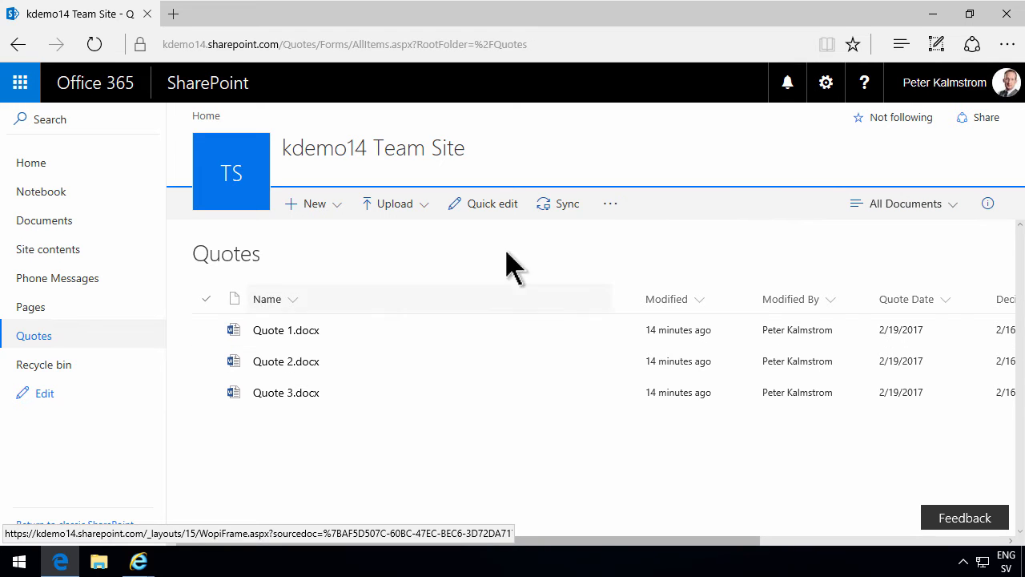
mouse_move(339, 211)
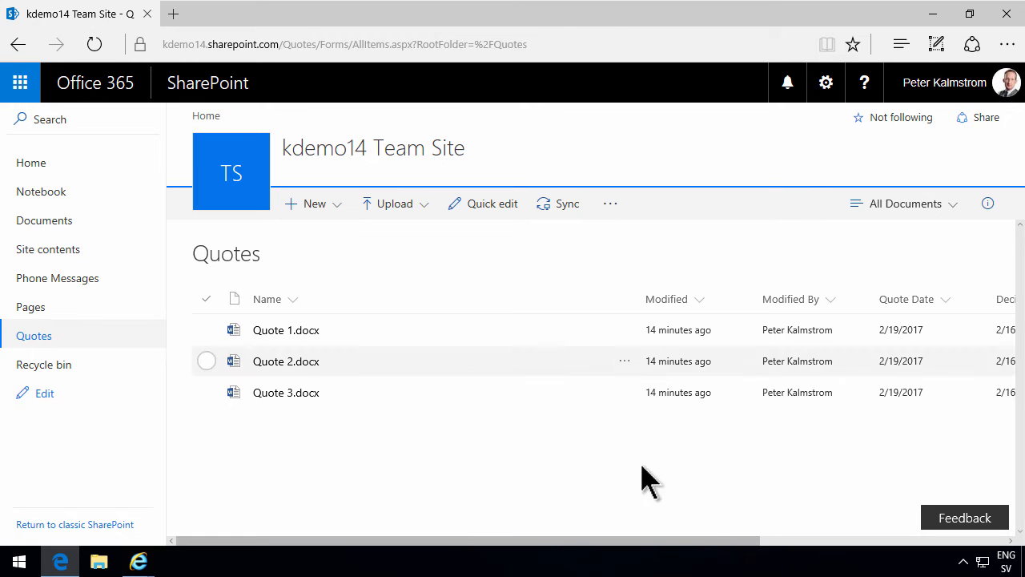
scroll(right, 3)
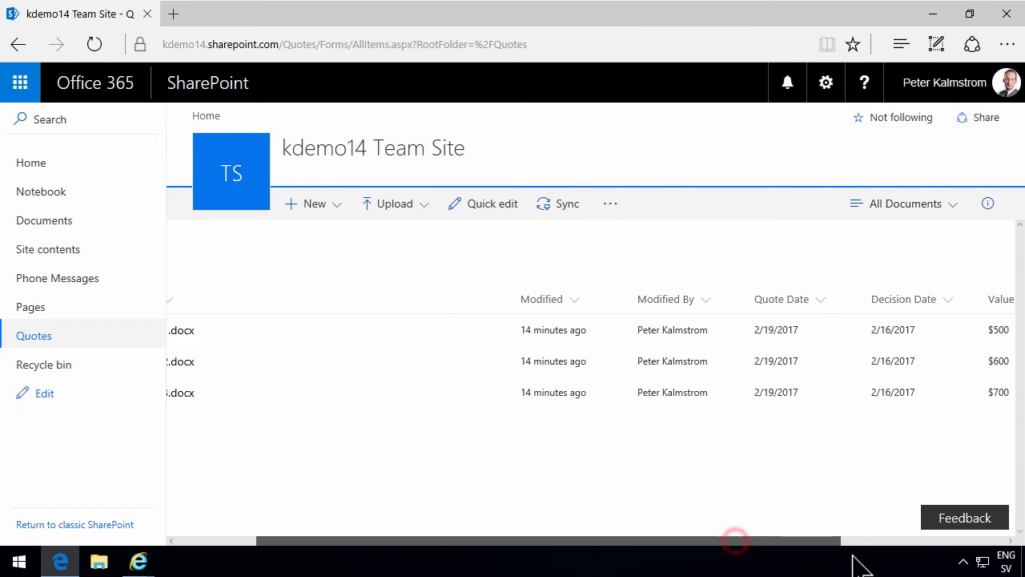
scroll(left, 3)
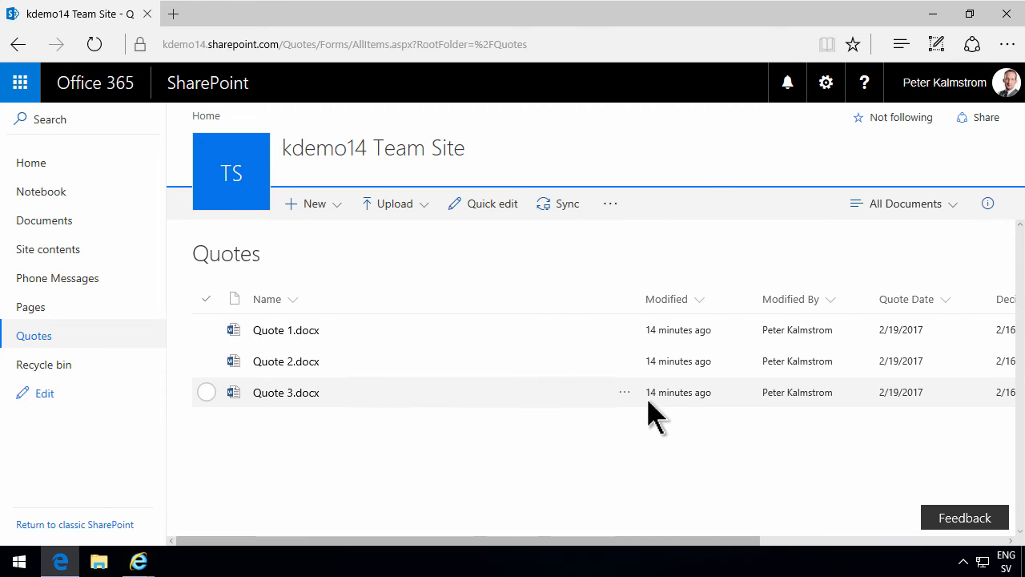
mouse_move(641, 436)
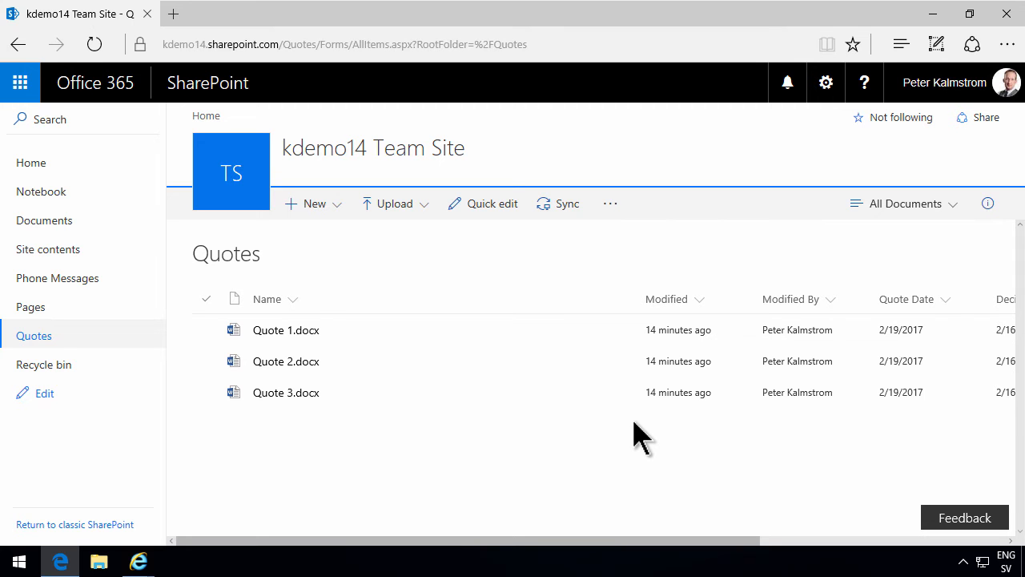
Step: Delete the whole Quotes document library from its Library settings and confirm
click(827, 84)
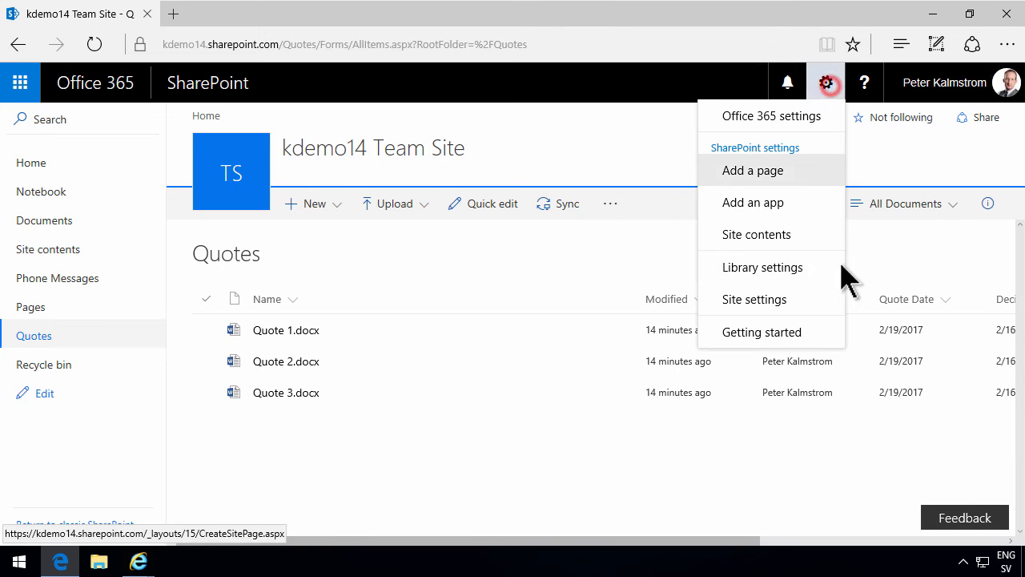
click(762, 266)
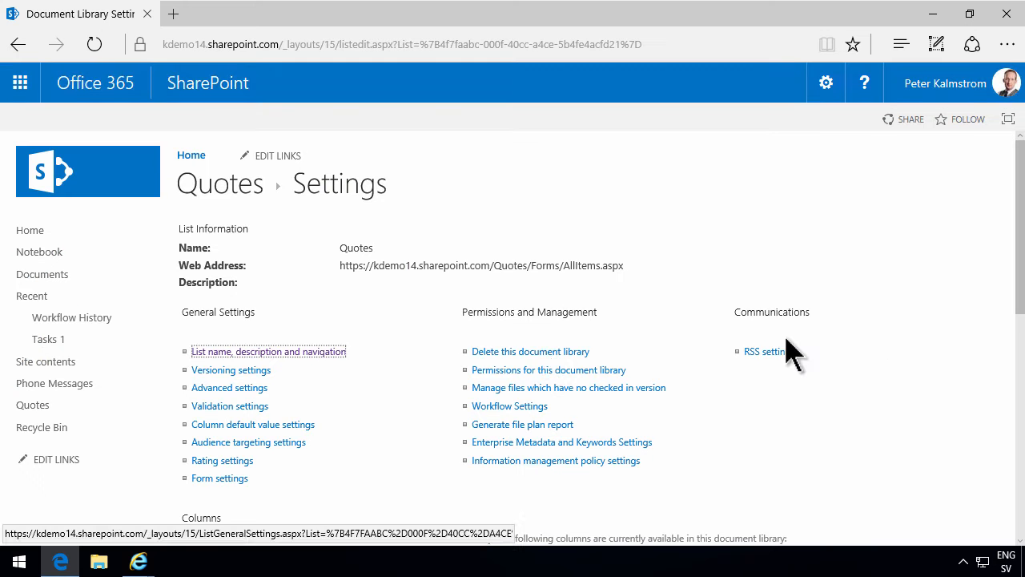
click(530, 351)
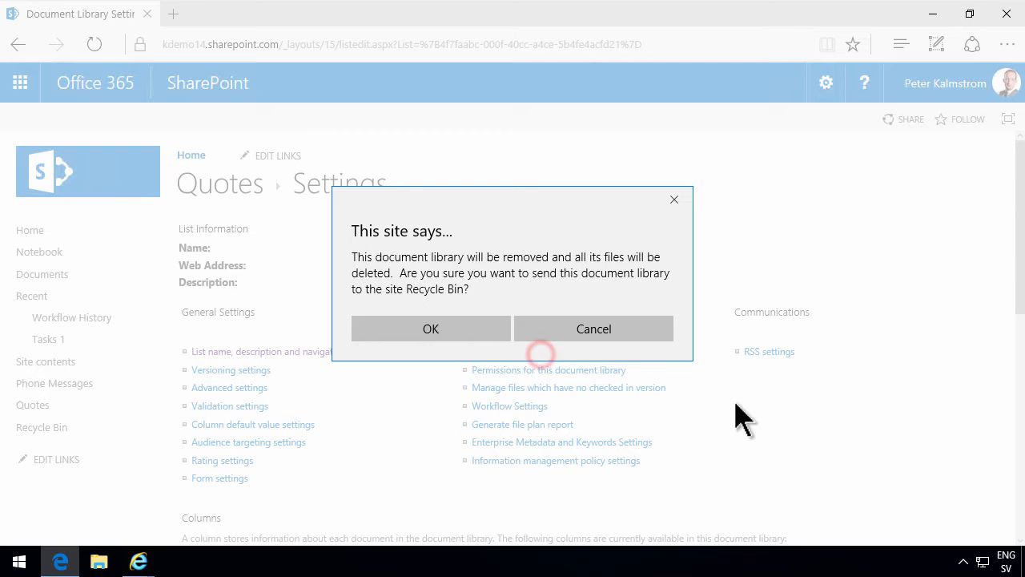
click(431, 328)
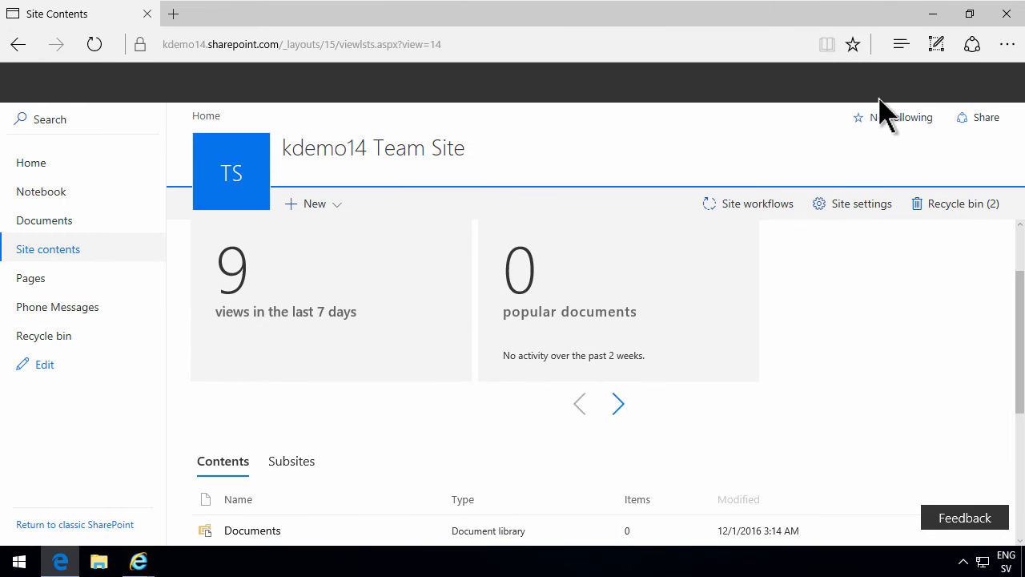
Step: Start a new site content type from the Site content types gallery in Site settings
click(826, 83)
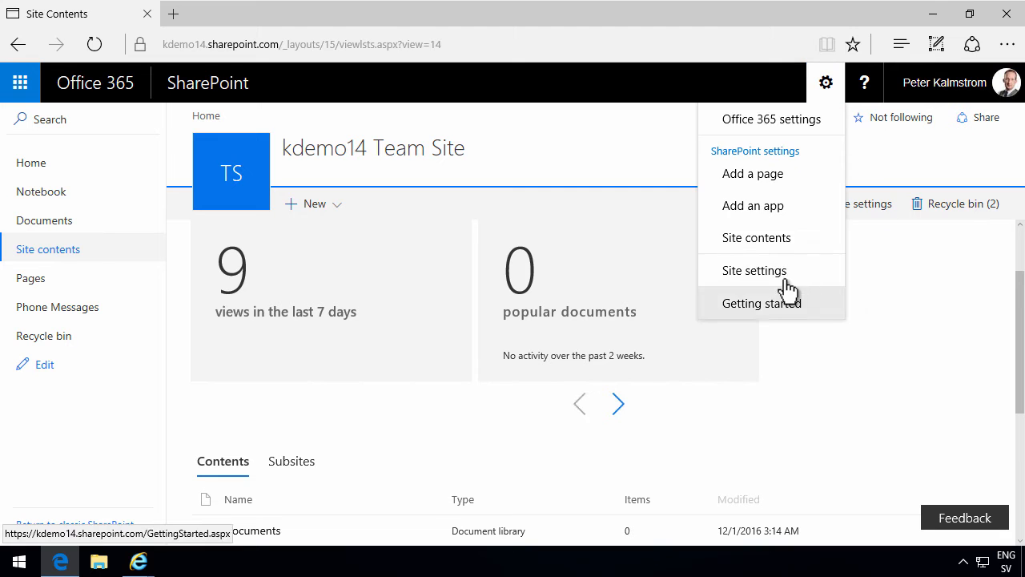
click(752, 269)
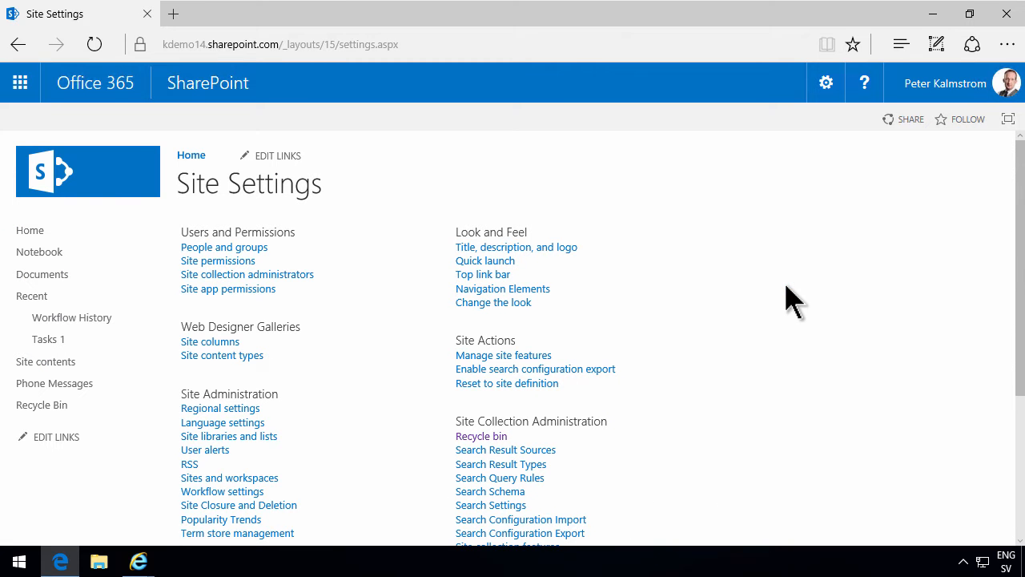
click(221, 355)
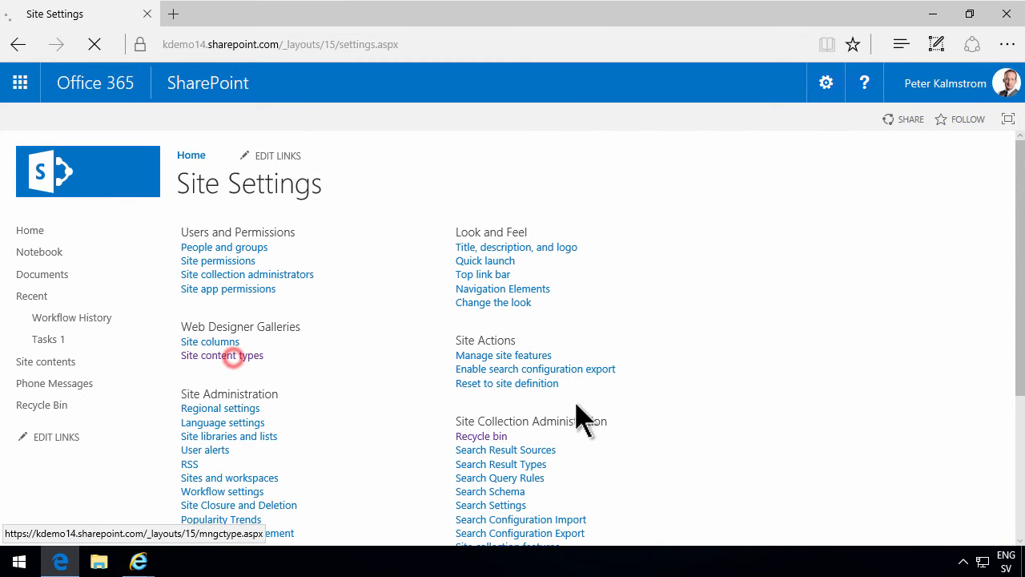
click(221, 355)
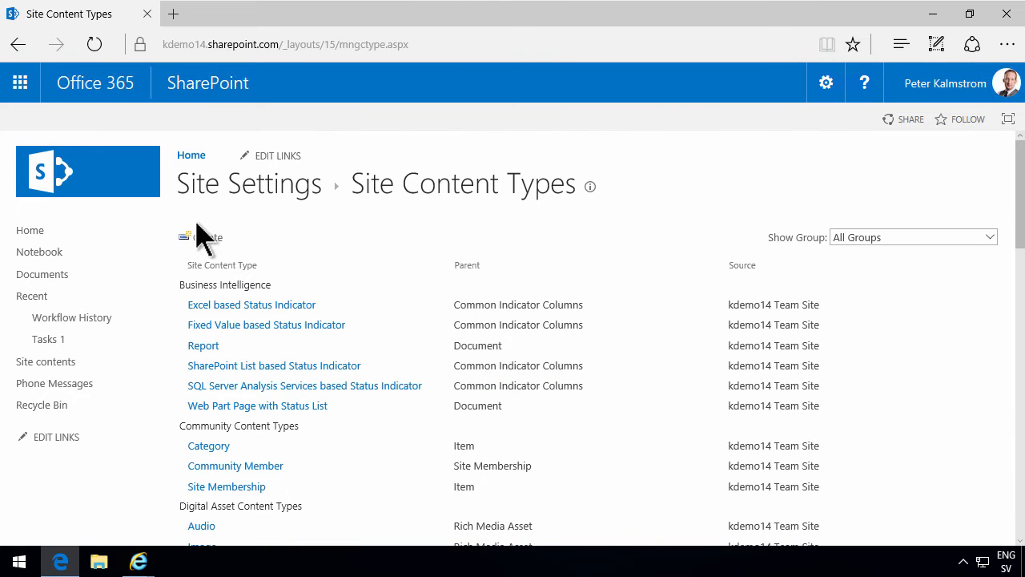
click(205, 236)
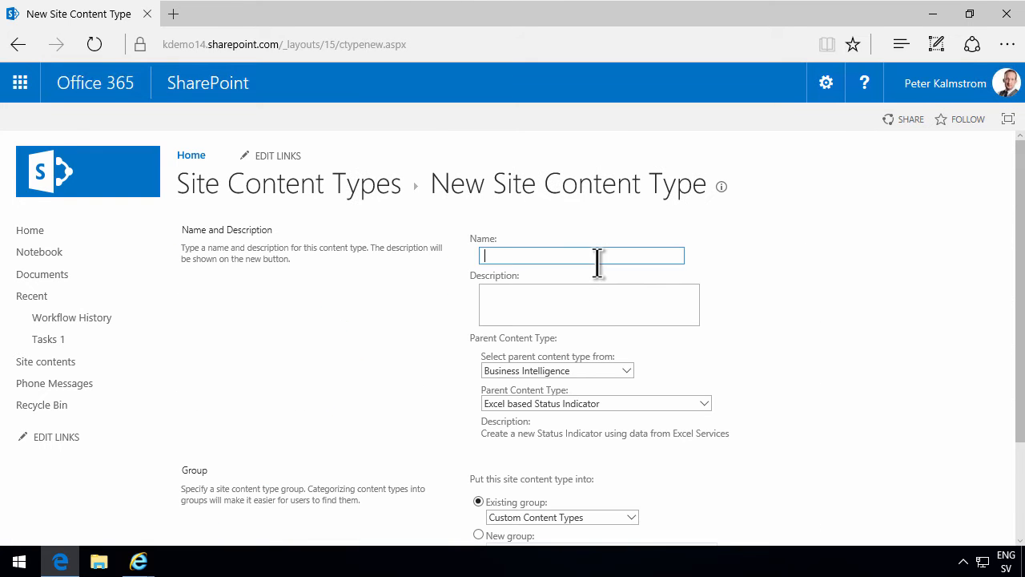
Step: Name it Contoso Quote, parent Document, new group Contoso, and create it
text(Contoso Quote)
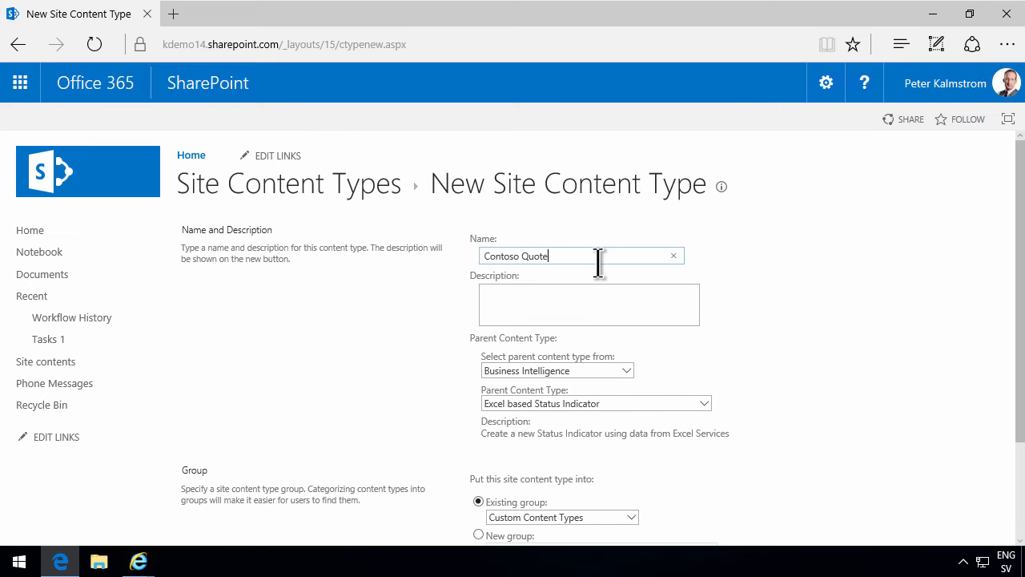
click(557, 369)
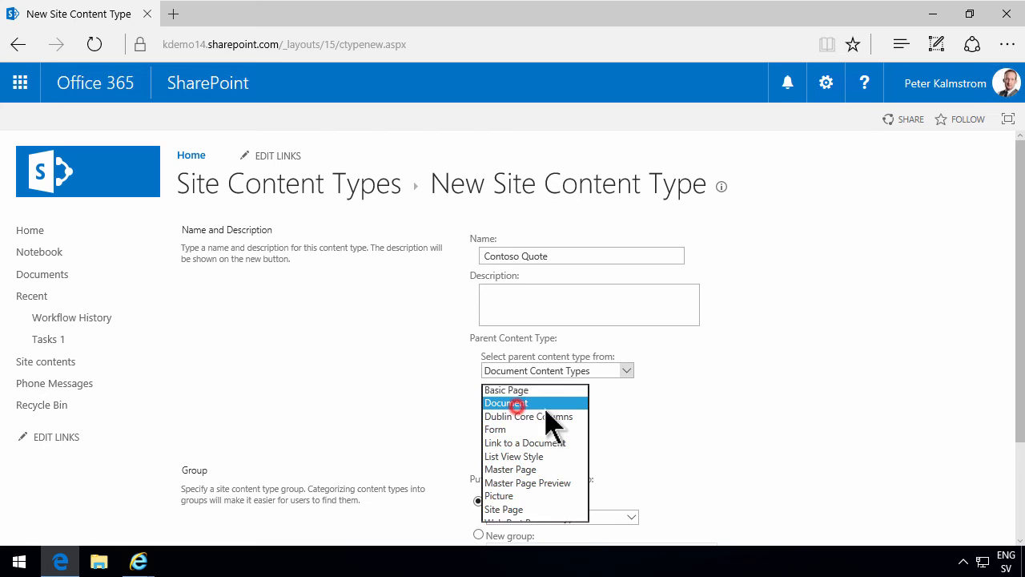
click(506, 403)
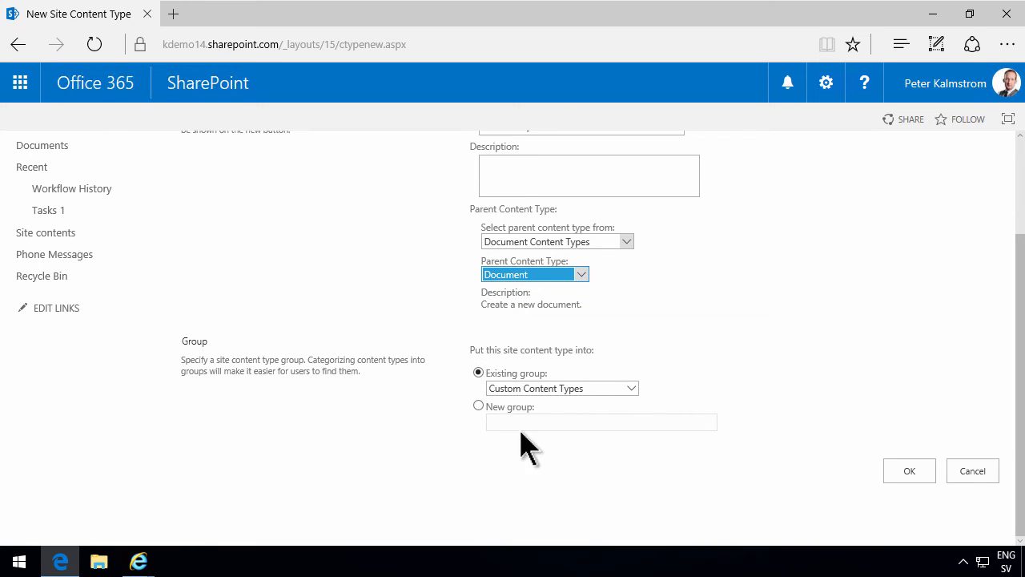
click(477, 405)
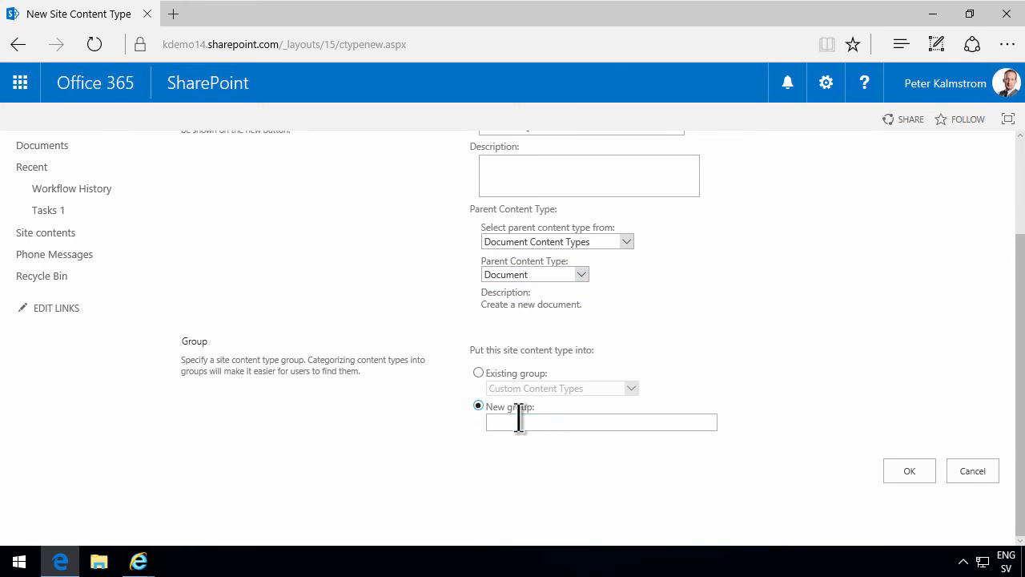
click(601, 422)
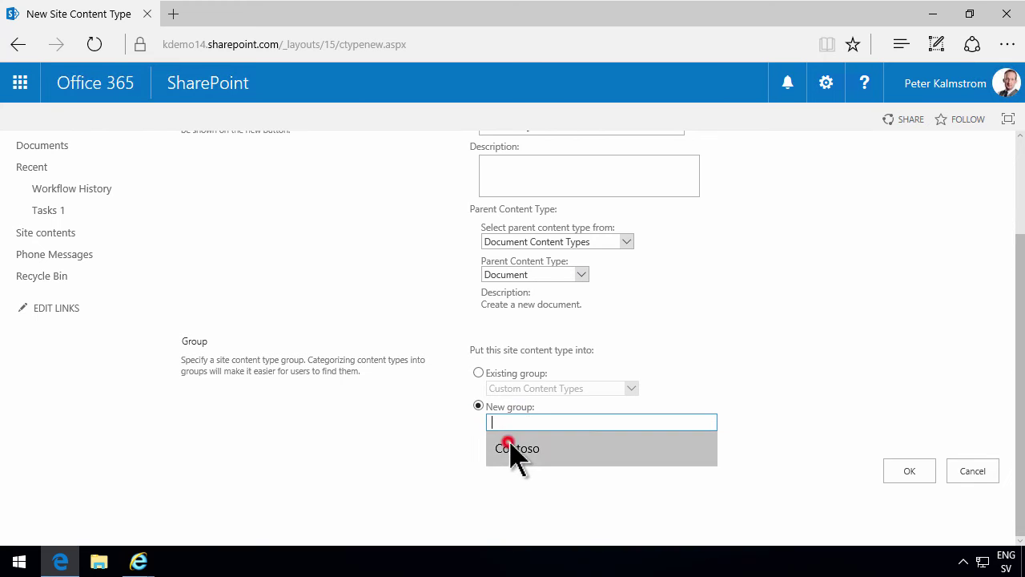
click(909, 471)
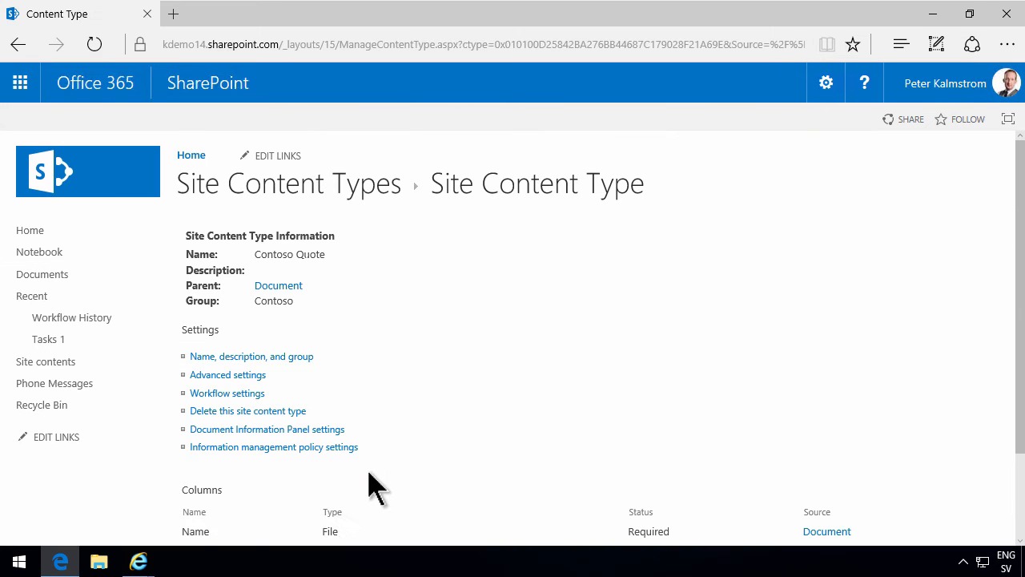
Step: Begin adding a new site column to the Contoso Quote content type
scroll(down, 3)
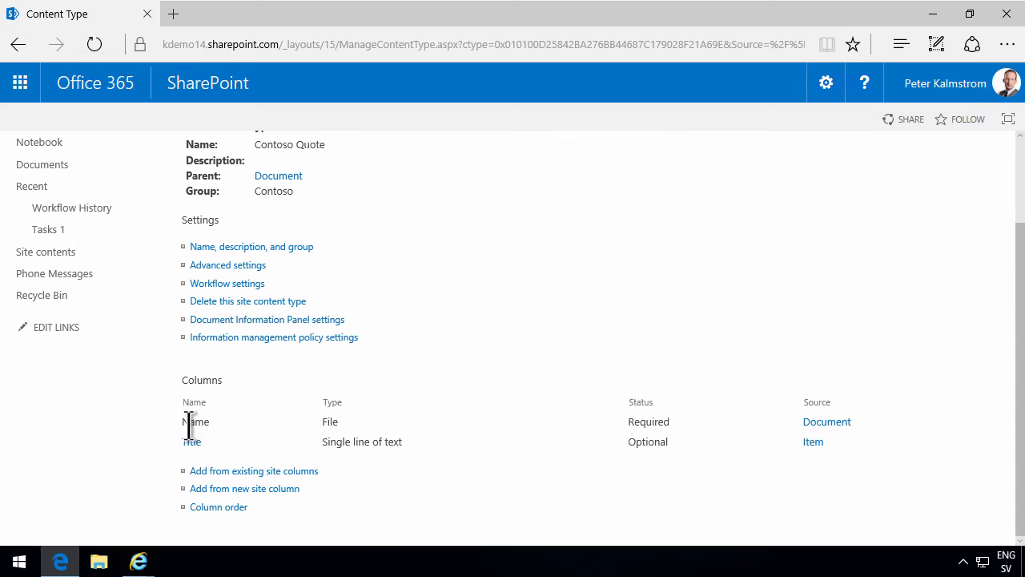
mouse_move(392, 441)
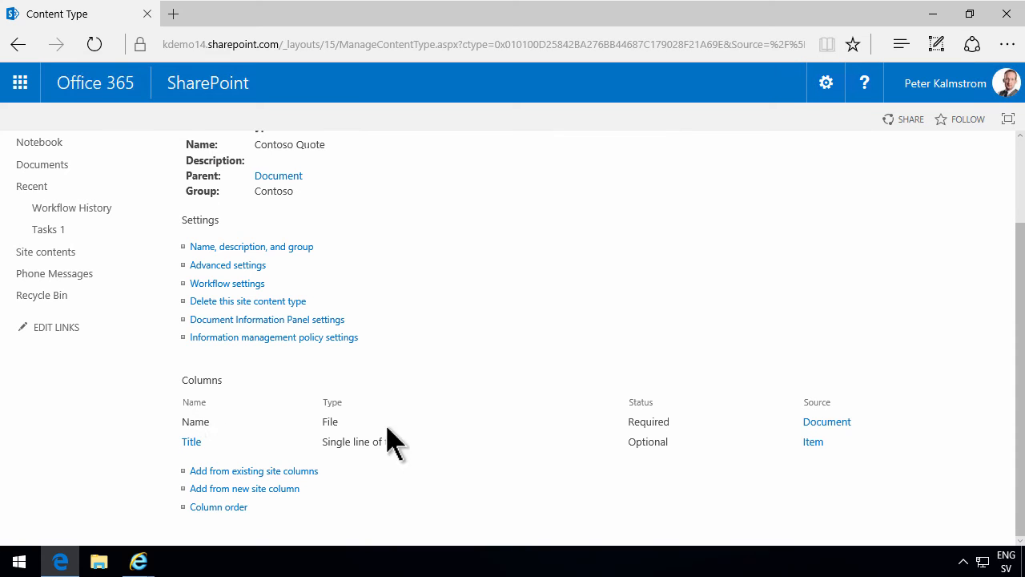
mouse_move(243, 451)
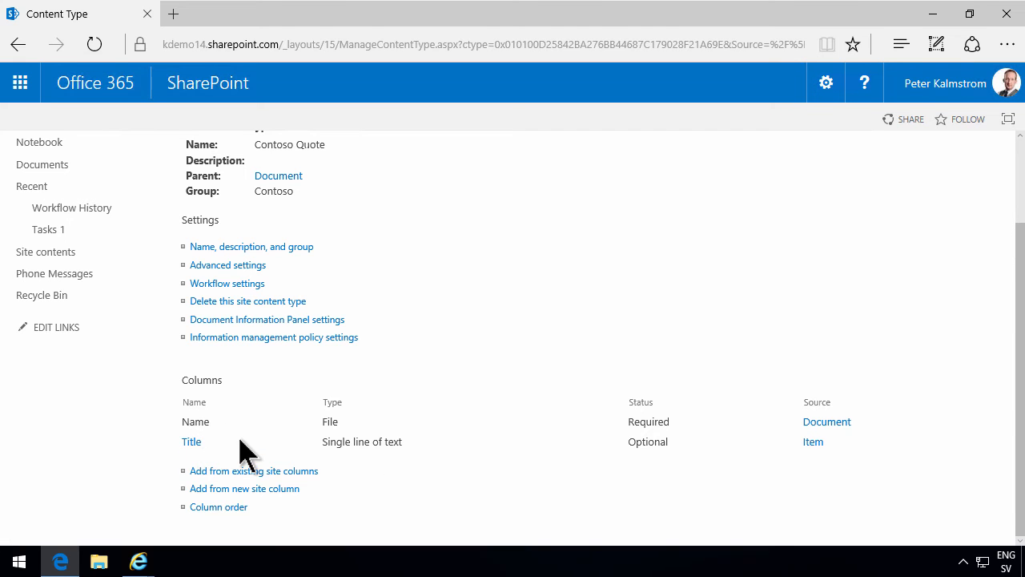
mouse_move(243, 487)
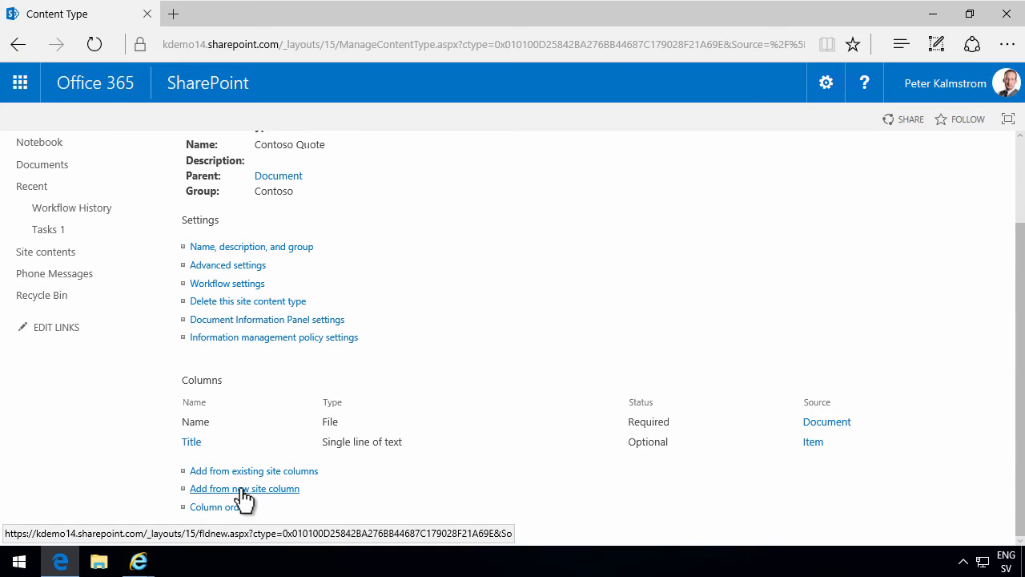
mouse_move(255, 493)
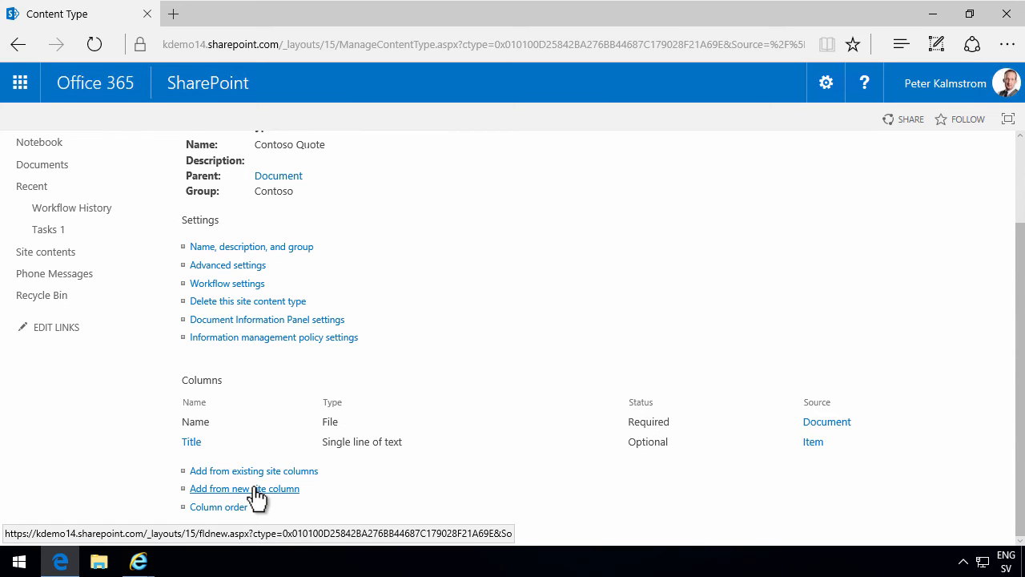
click(243, 487)
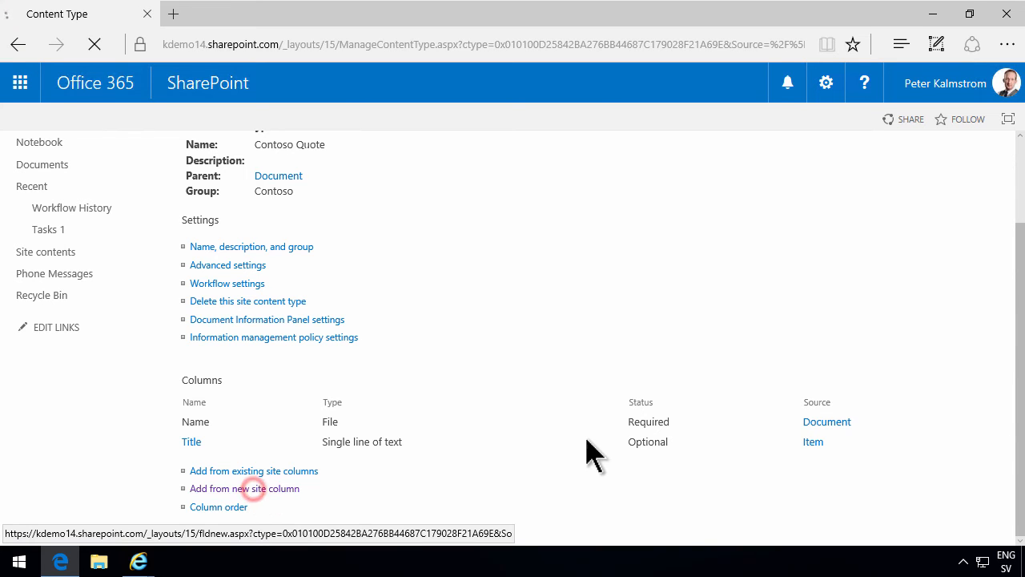
click(243, 486)
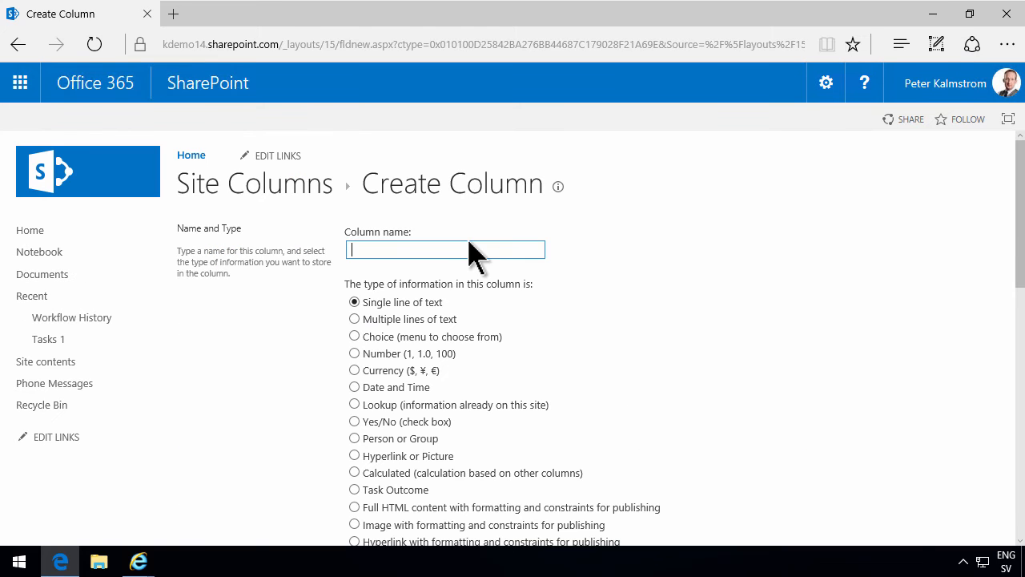
Step: Save a Quote Date date-and-time column filed in a new Contoso group
text(Quote)
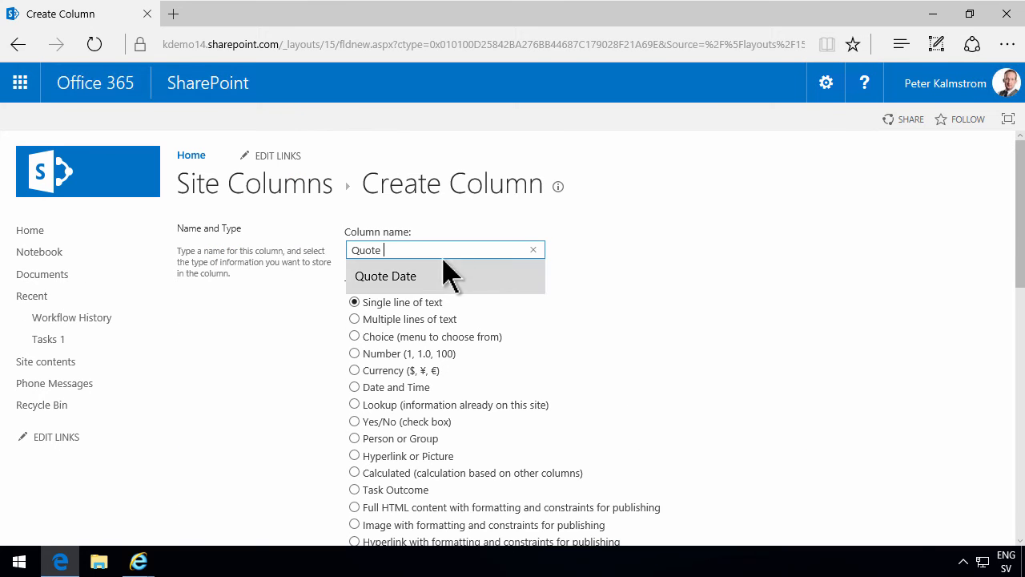
click(384, 276)
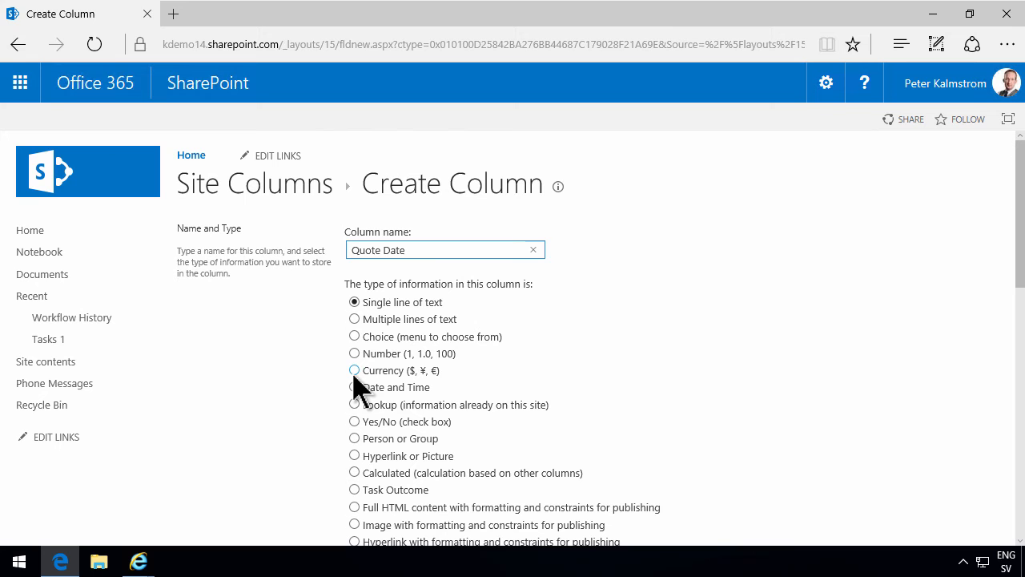
scroll(down, 3)
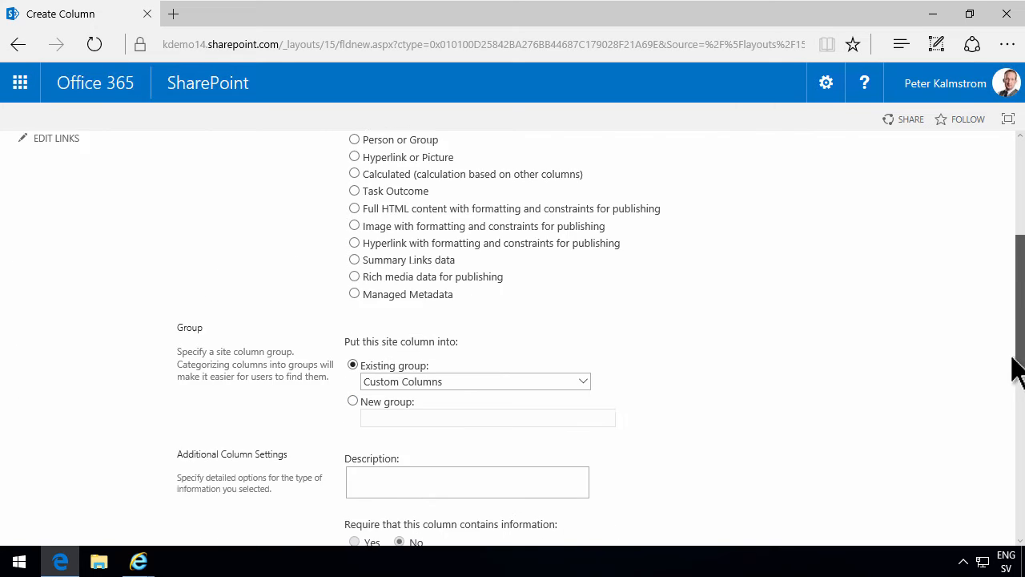
click(474, 381)
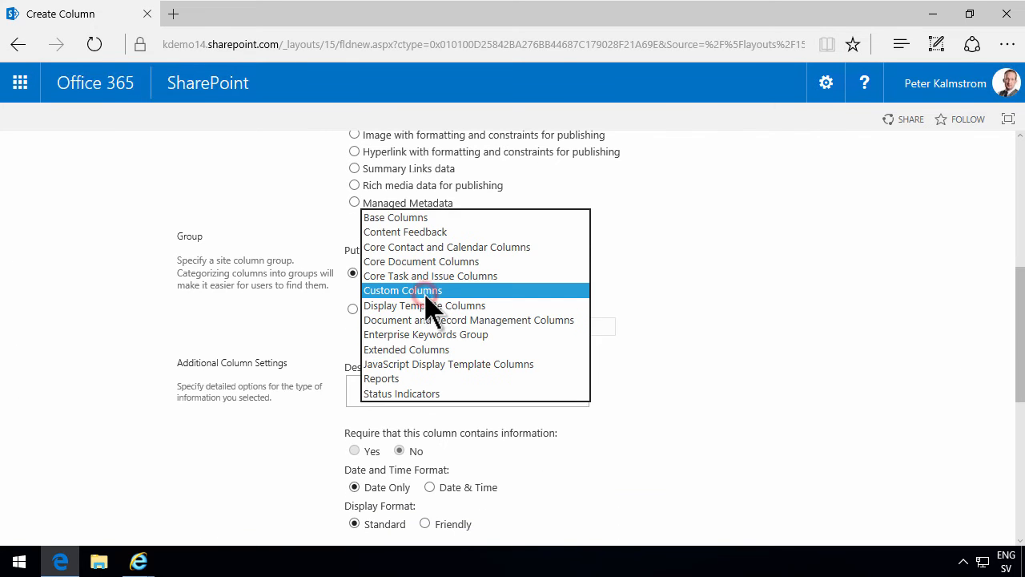
mouse_move(359, 328)
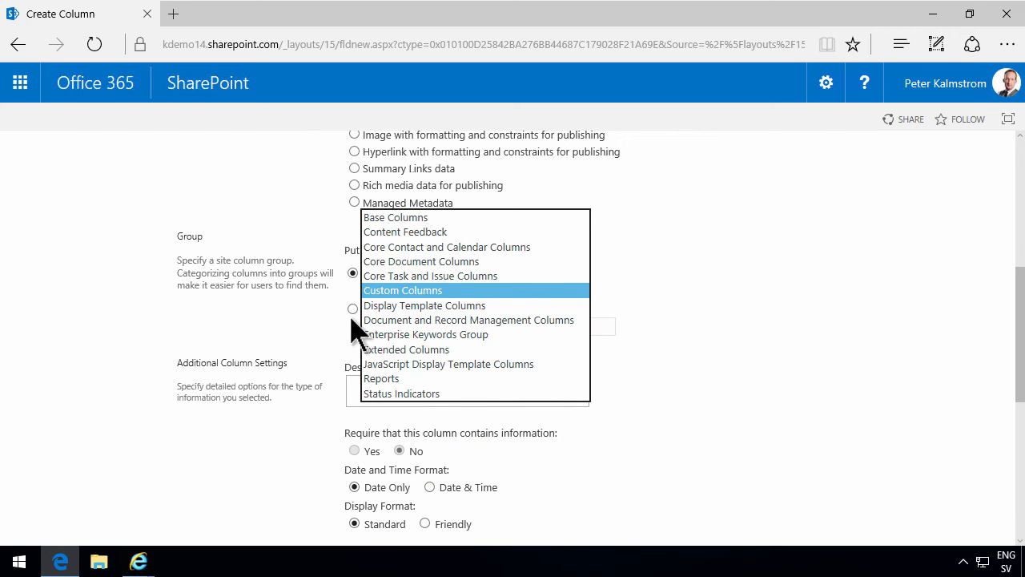
click(352, 309)
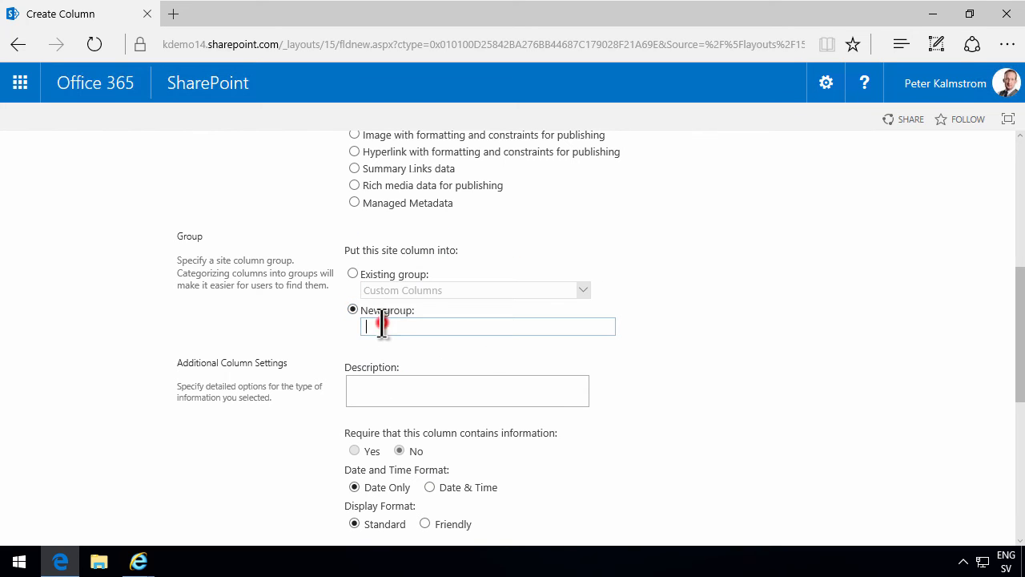
text(Contoso)
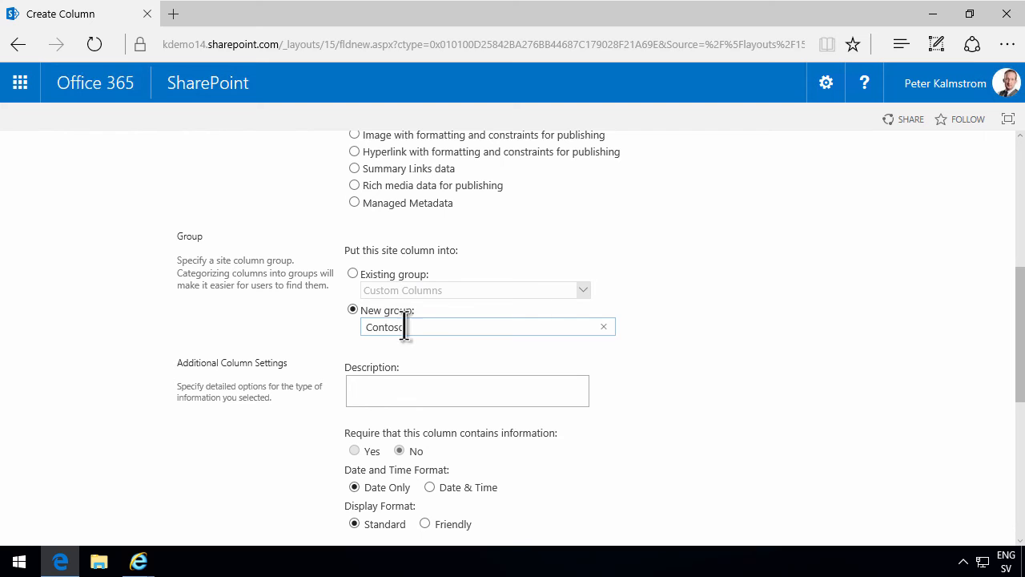
scroll(down, 3)
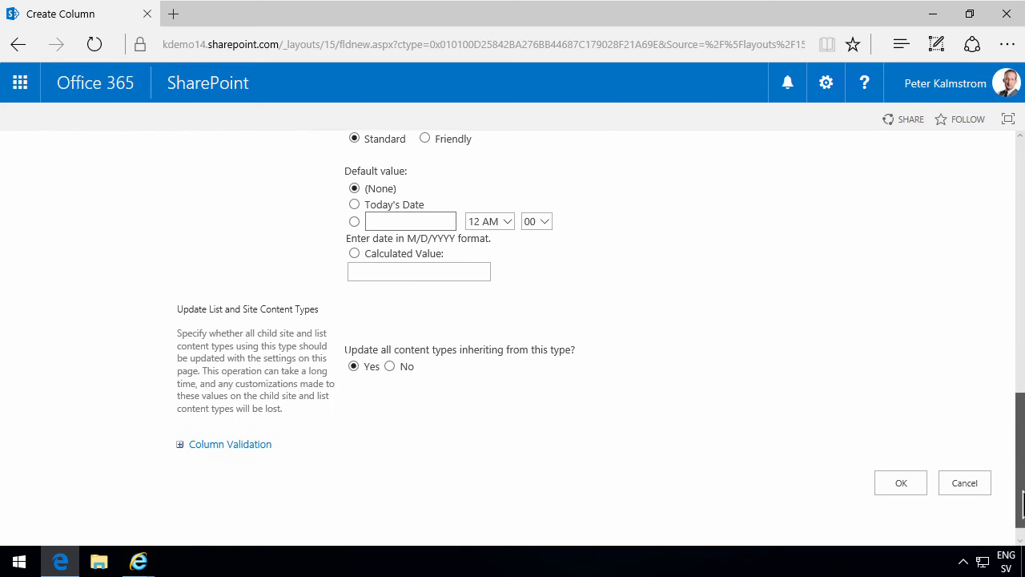
click(900, 482)
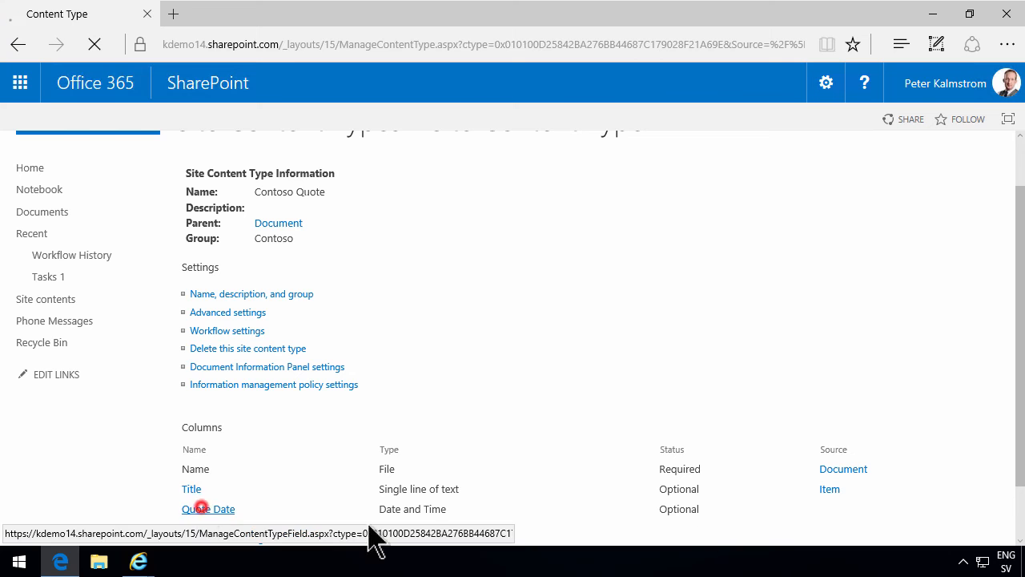
Step: Describe Quote Date as 'The date when the quote is due to be submitted', updating all lists
click(208, 509)
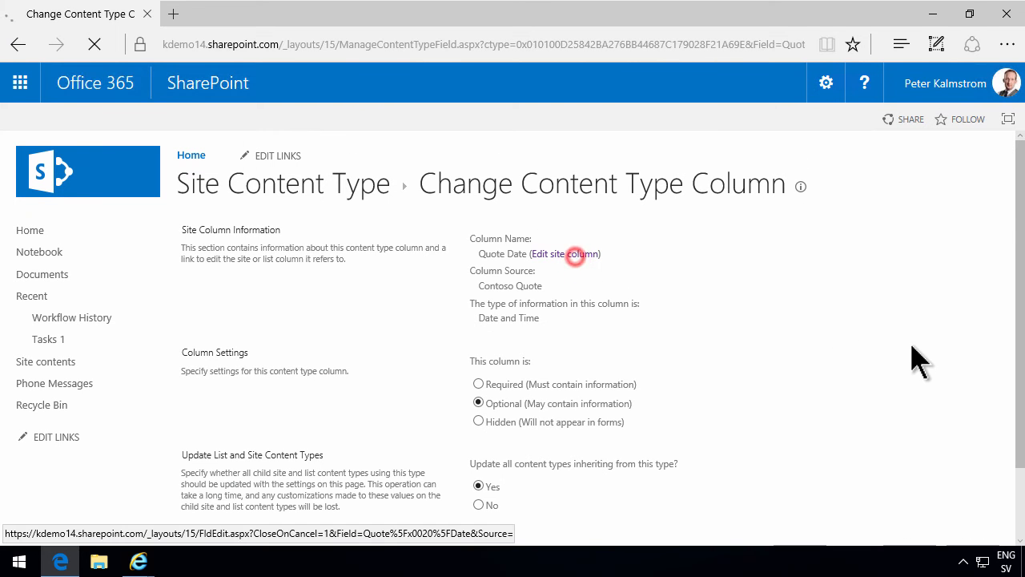
click(565, 253)
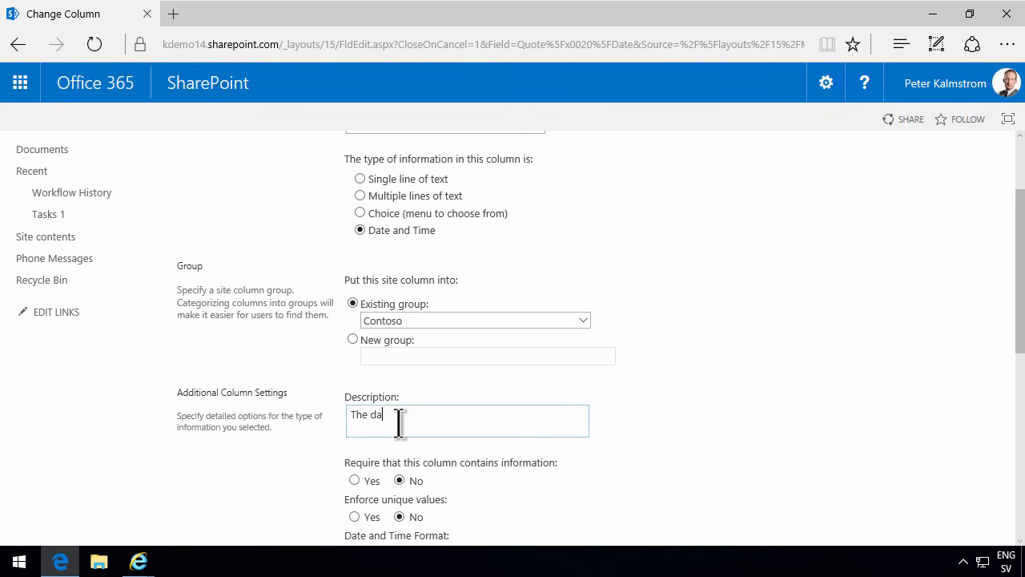
text(te when the quote is due to be)
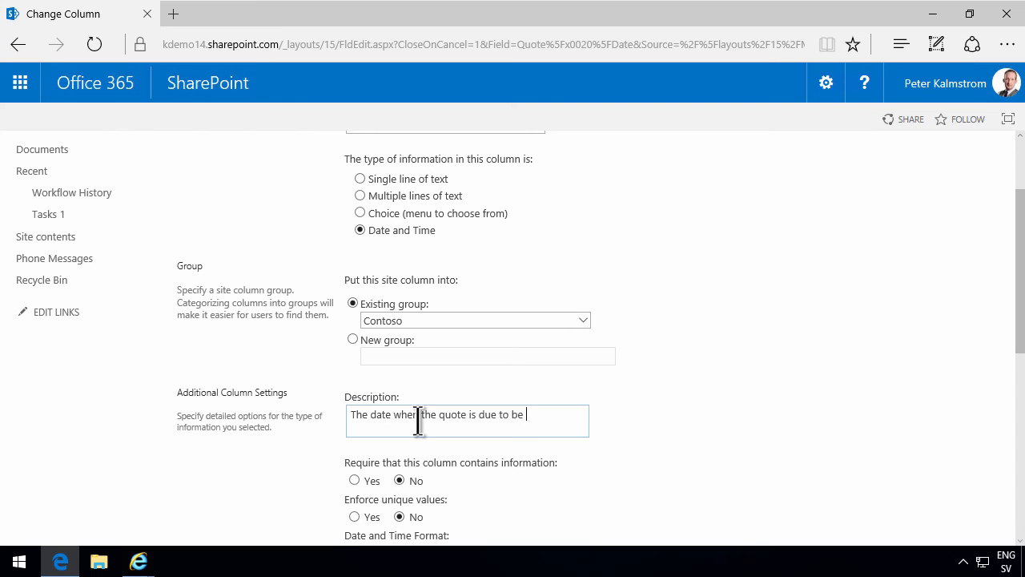
text(submitted)
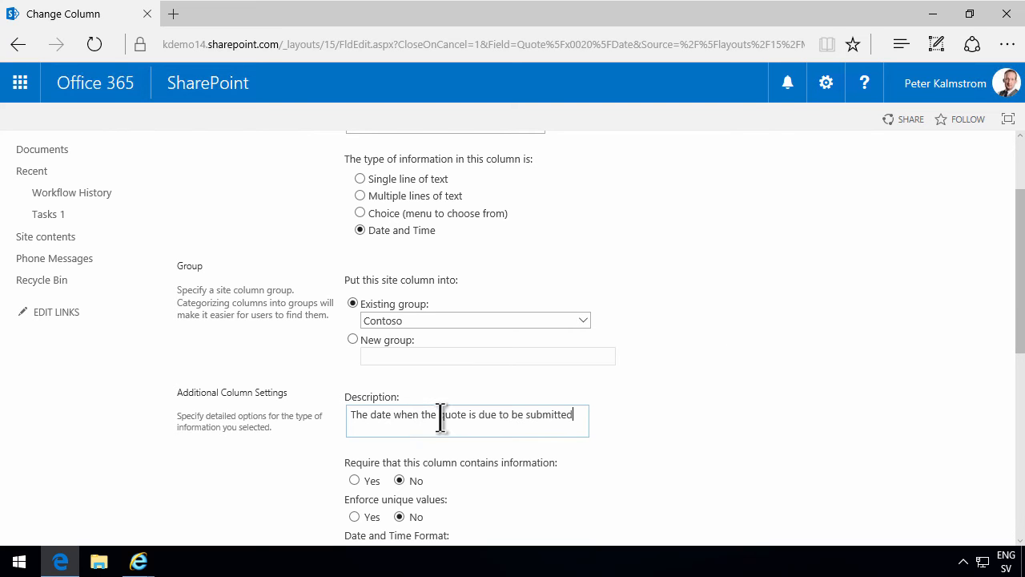
scroll(down, 3)
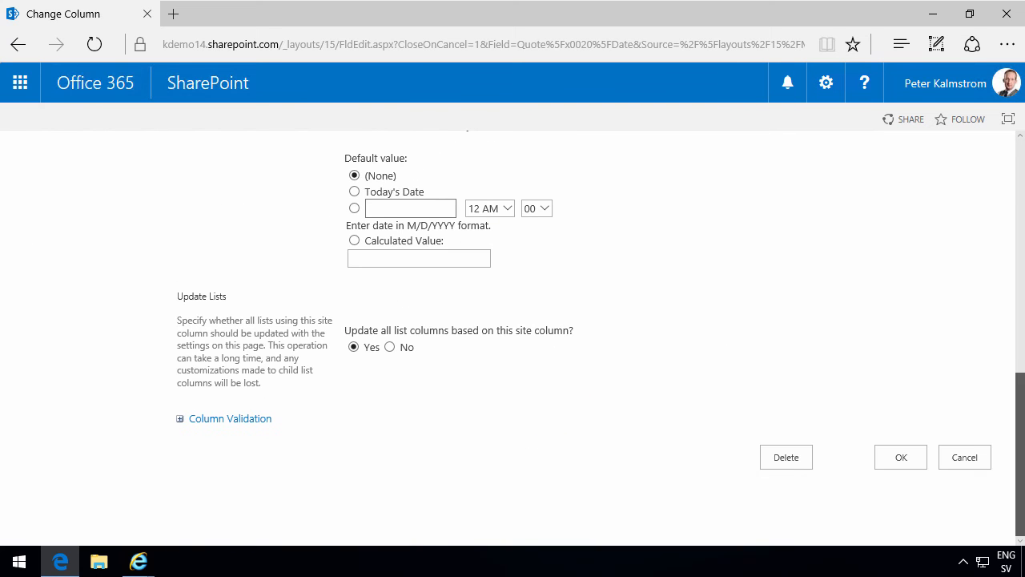
click(900, 457)
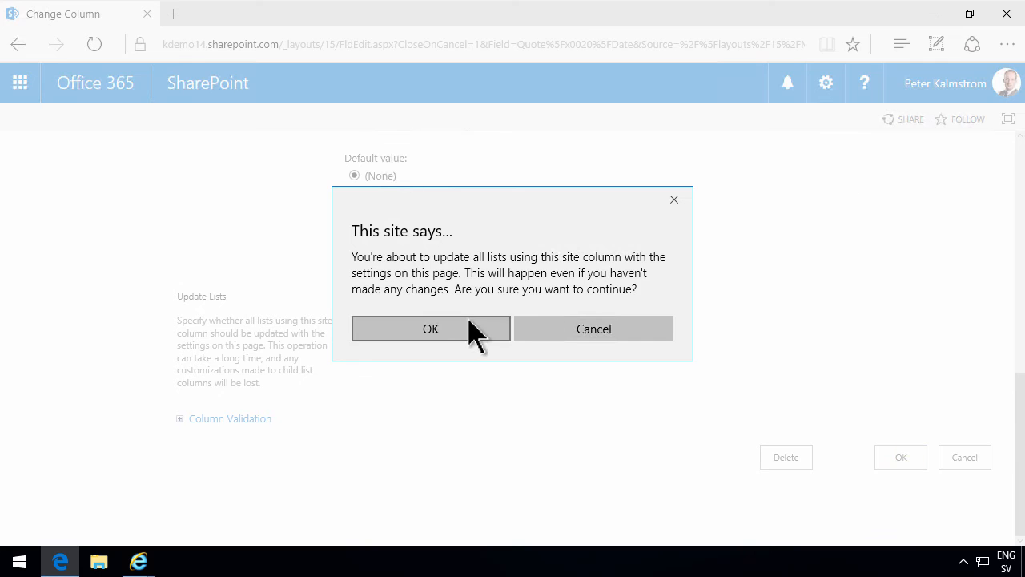
click(429, 328)
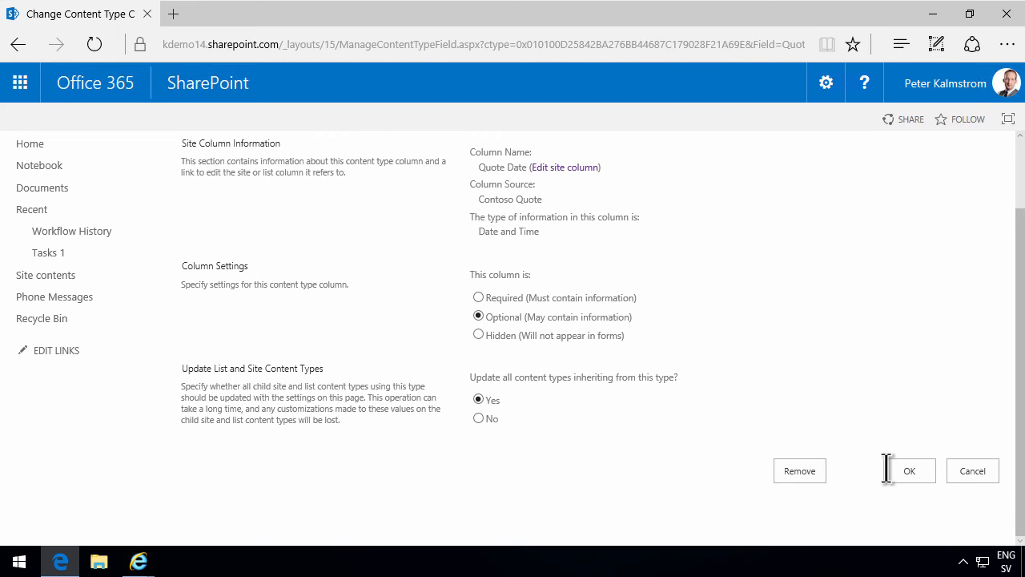
click(910, 471)
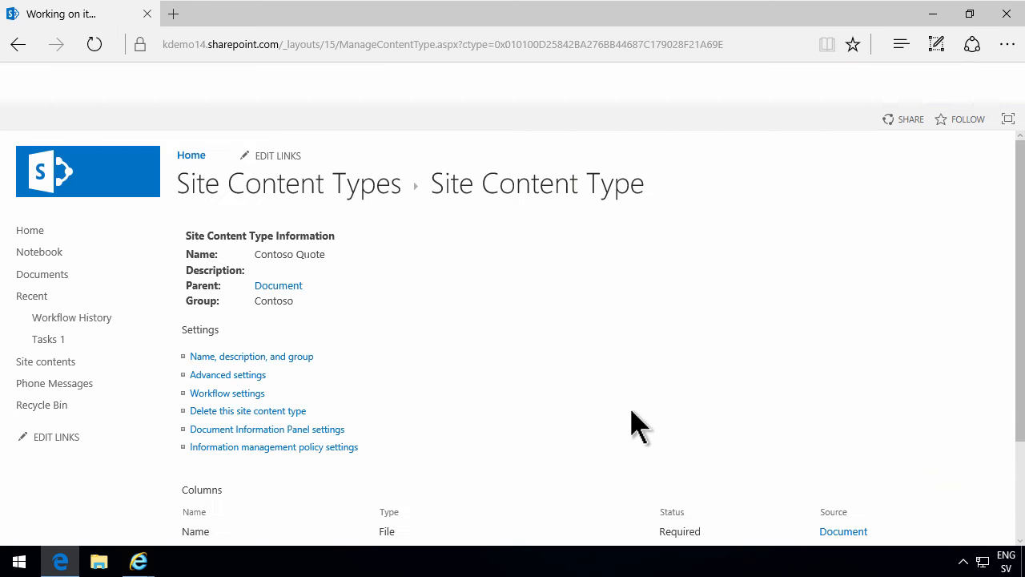
scroll(down, 3)
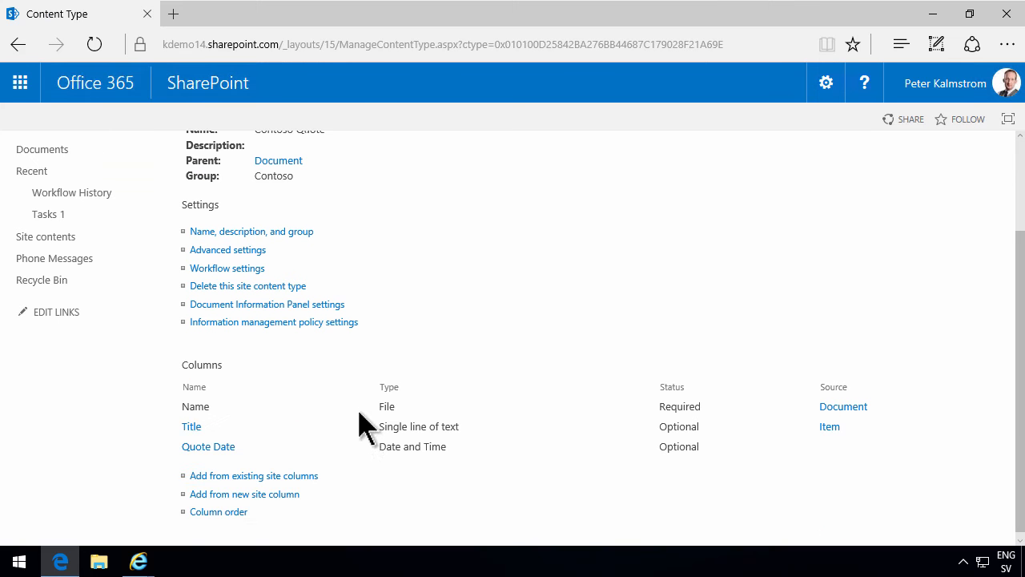
Step: Save a Decision Date date-and-time column in the Contoso group
click(243, 494)
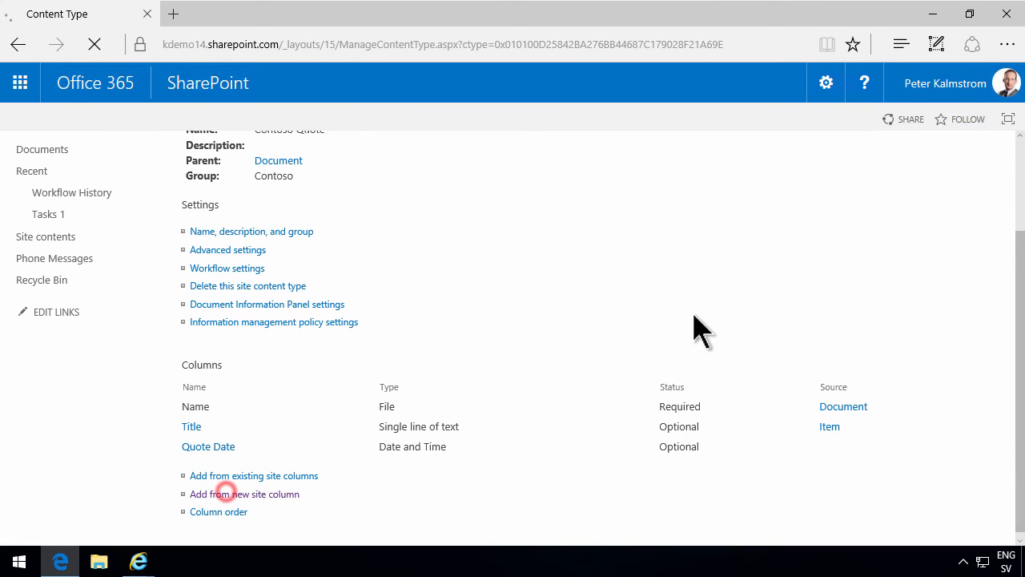
click(243, 493)
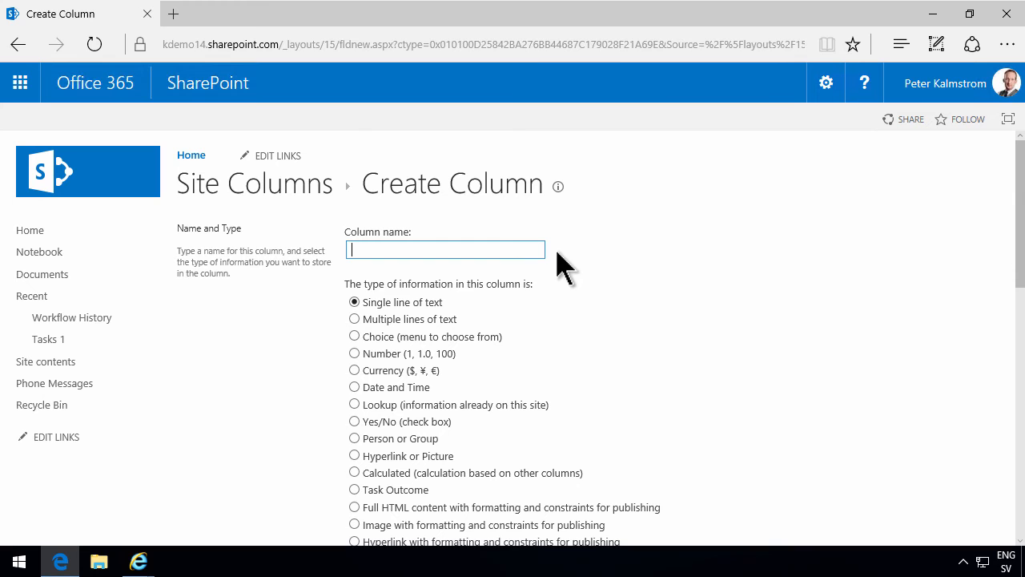
text(Decis)
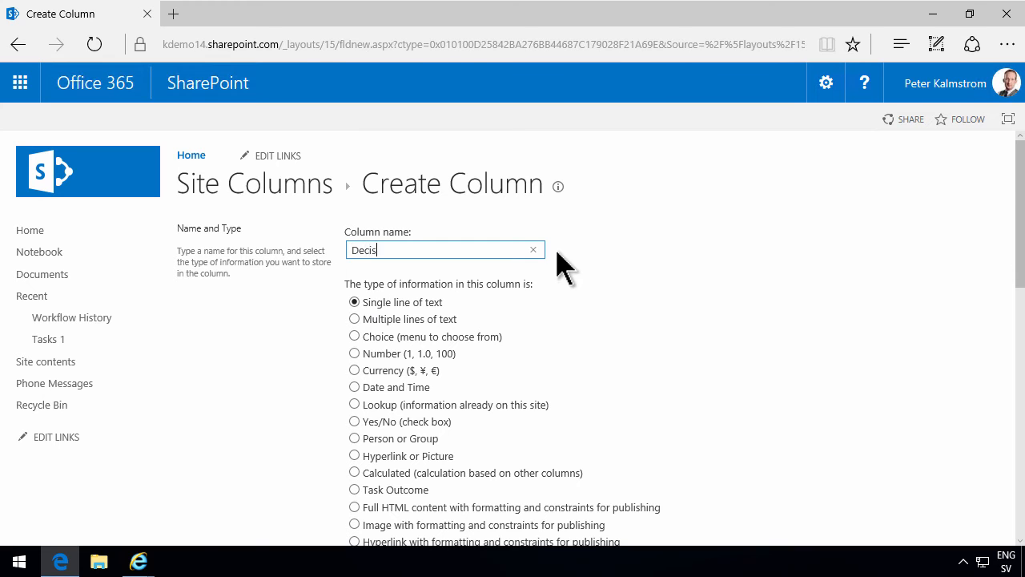
text(ion Date)
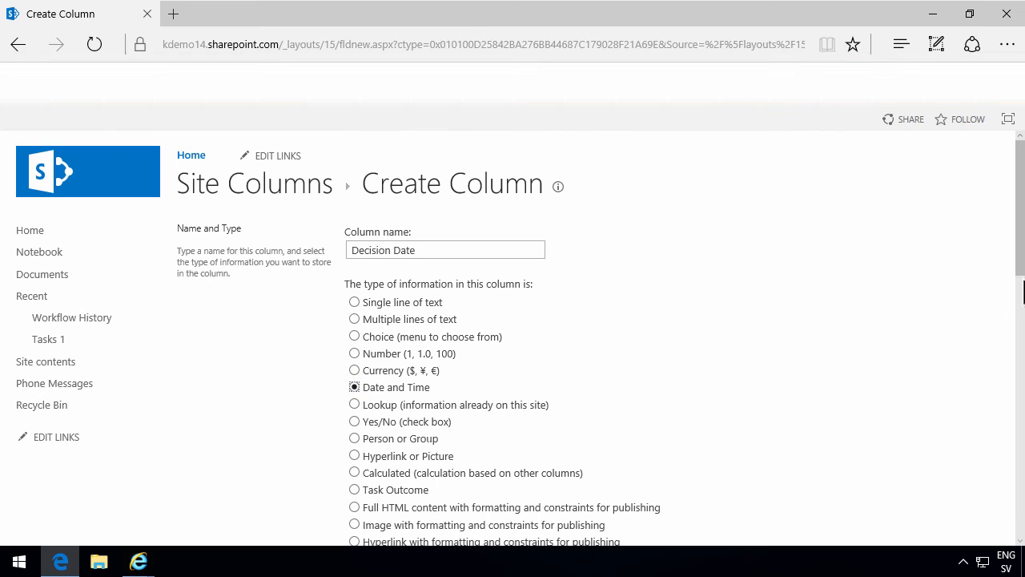
scroll(down, 3)
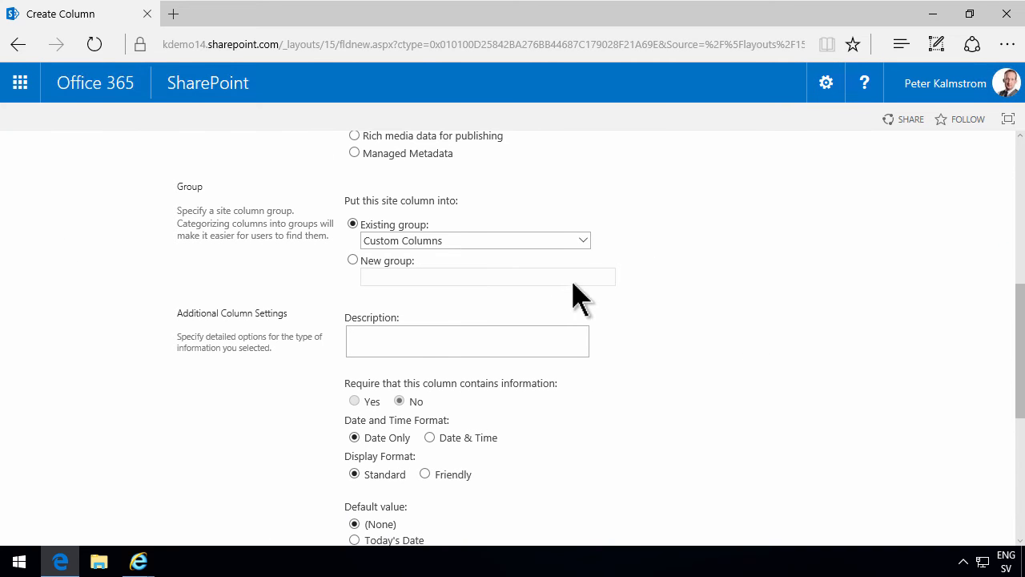
click(583, 240)
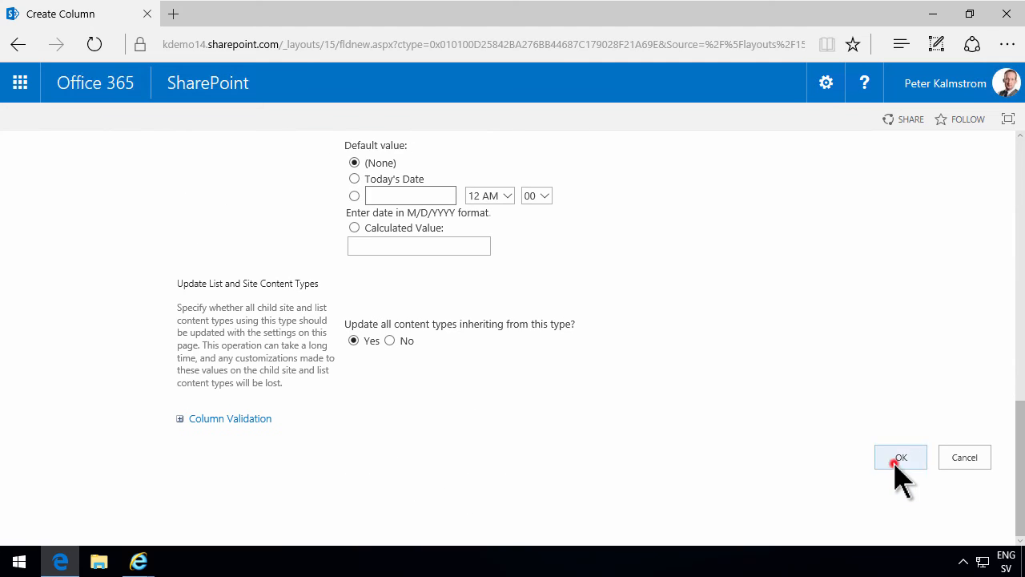
click(900, 457)
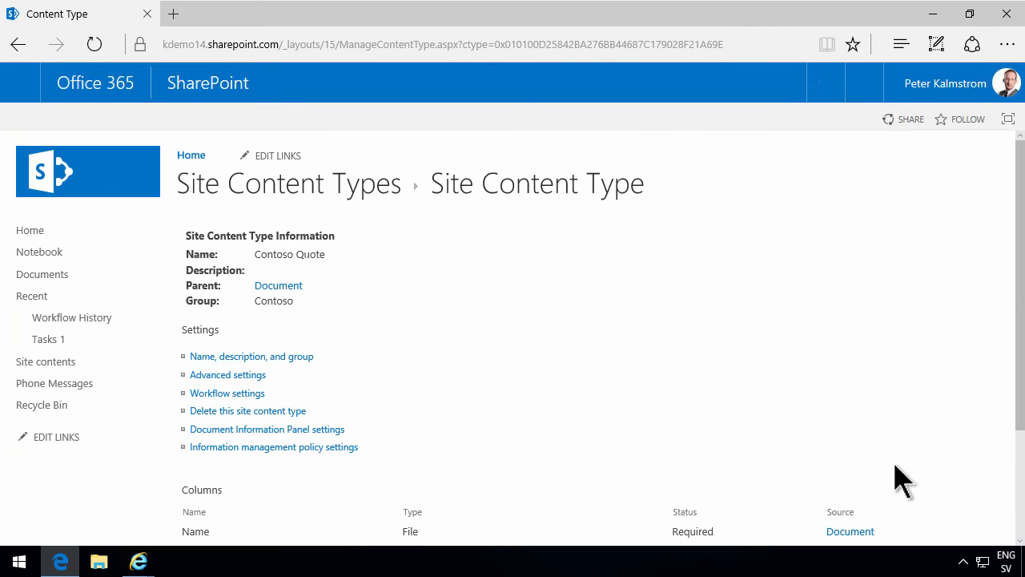
scroll(down, 3)
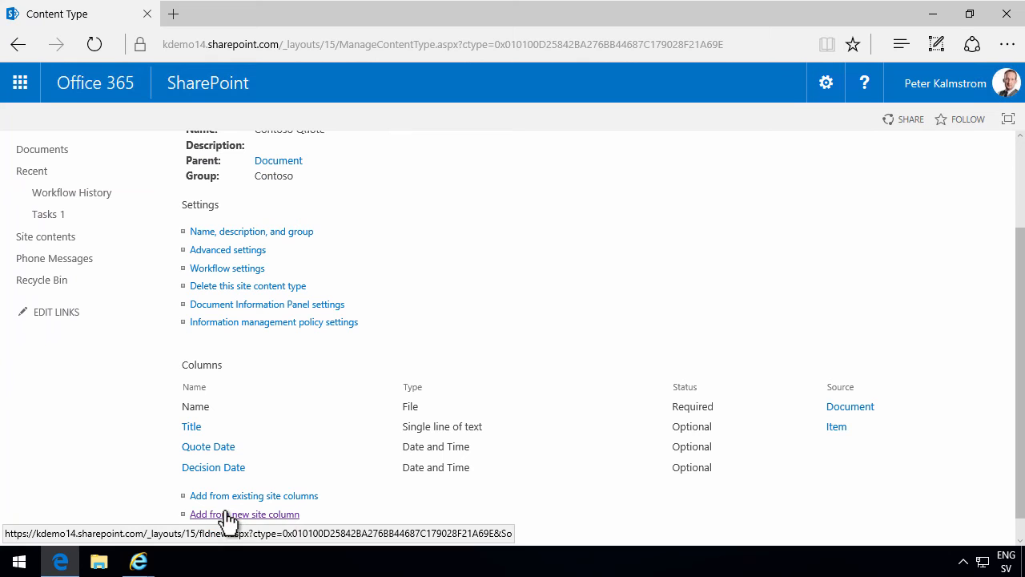
Step: Save a Value currency column filed in the existing Contoso group
click(244, 512)
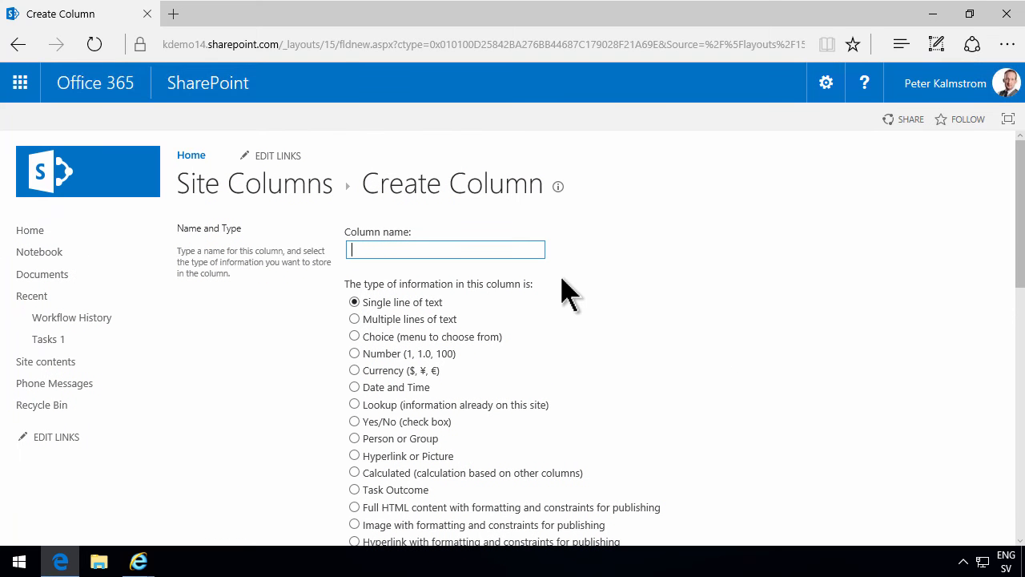
text(Value)
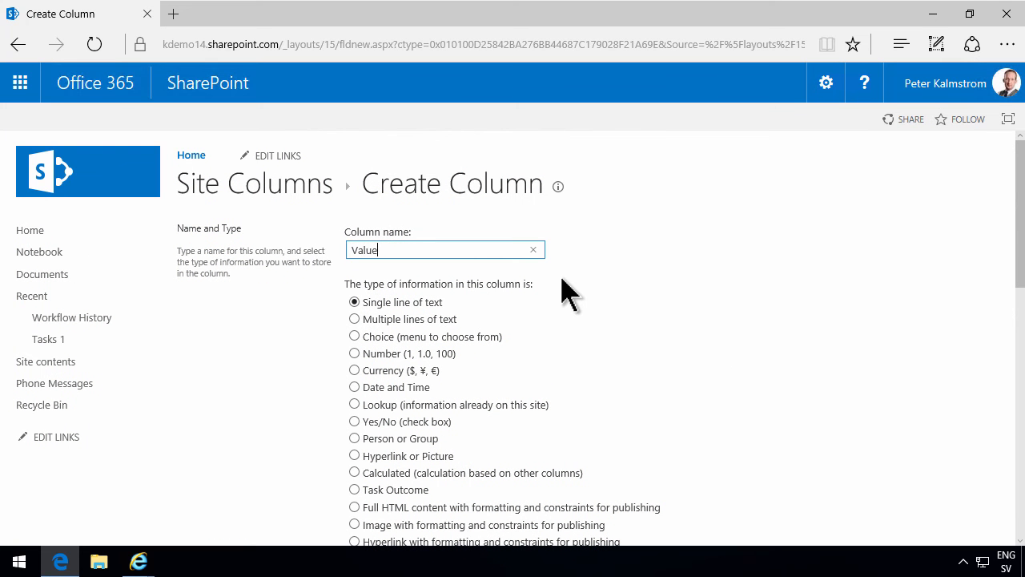
mouse_move(355, 386)
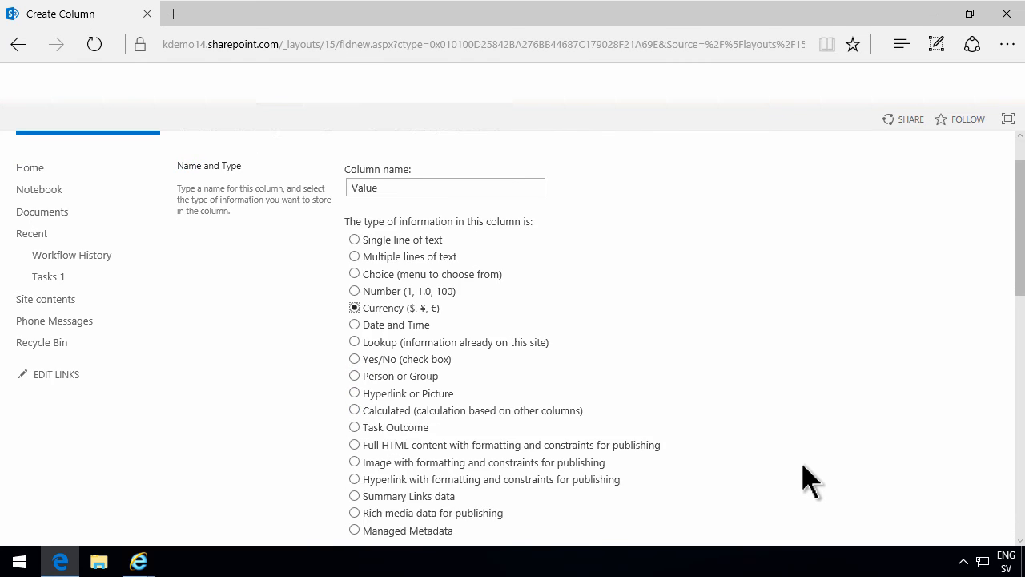
scroll(down, 3)
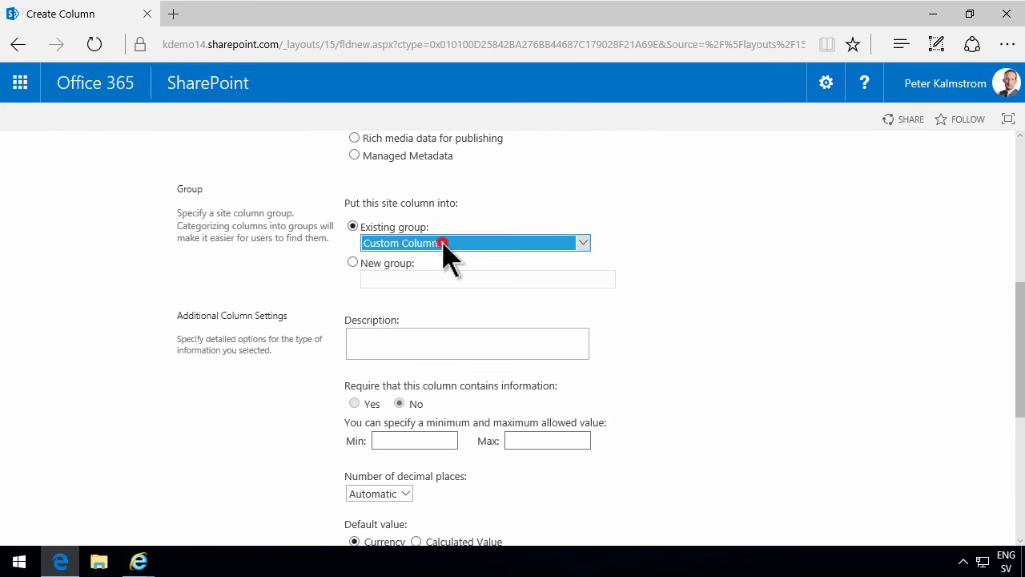
click(474, 242)
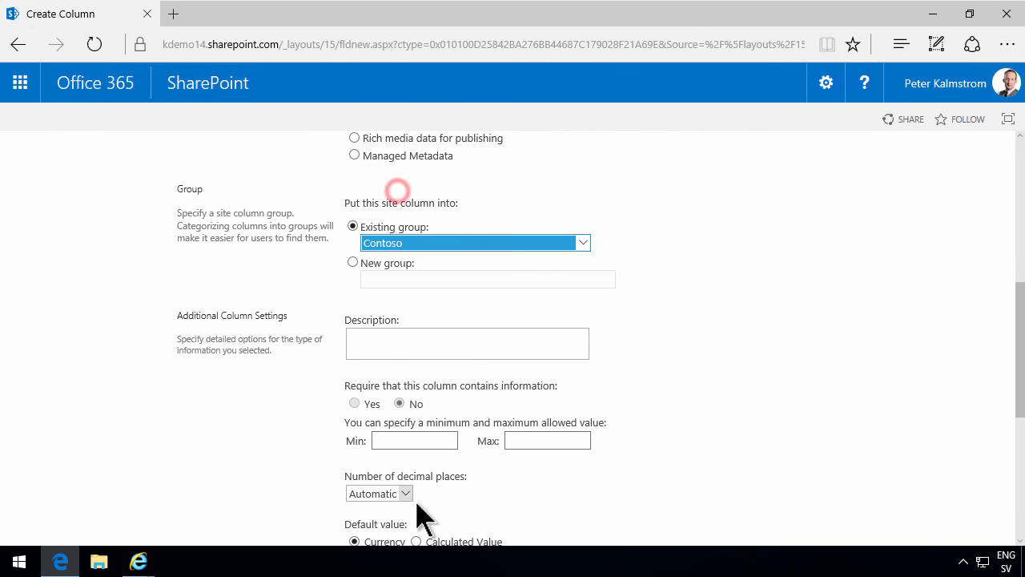
click(404, 493)
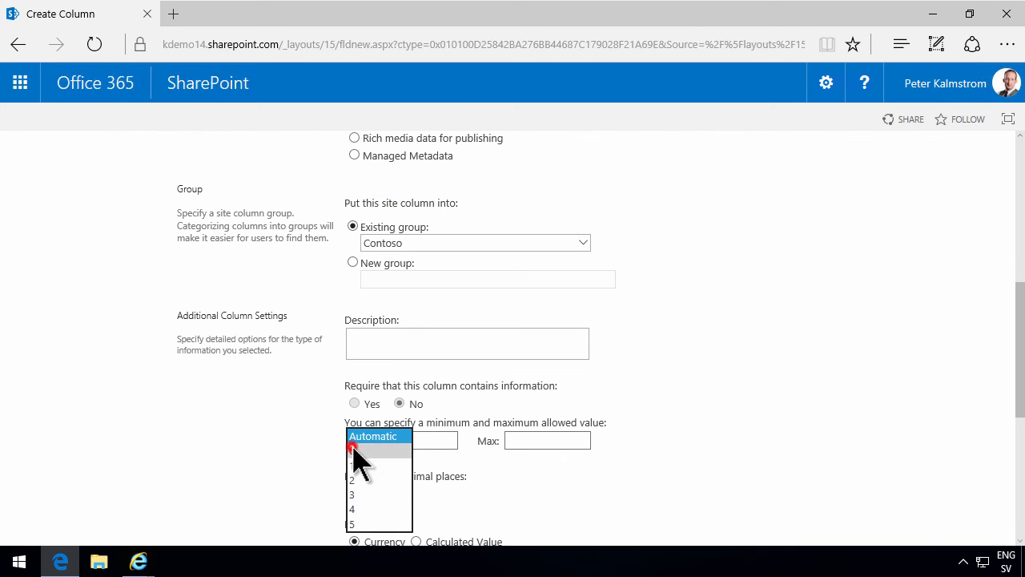
scroll(down, 3)
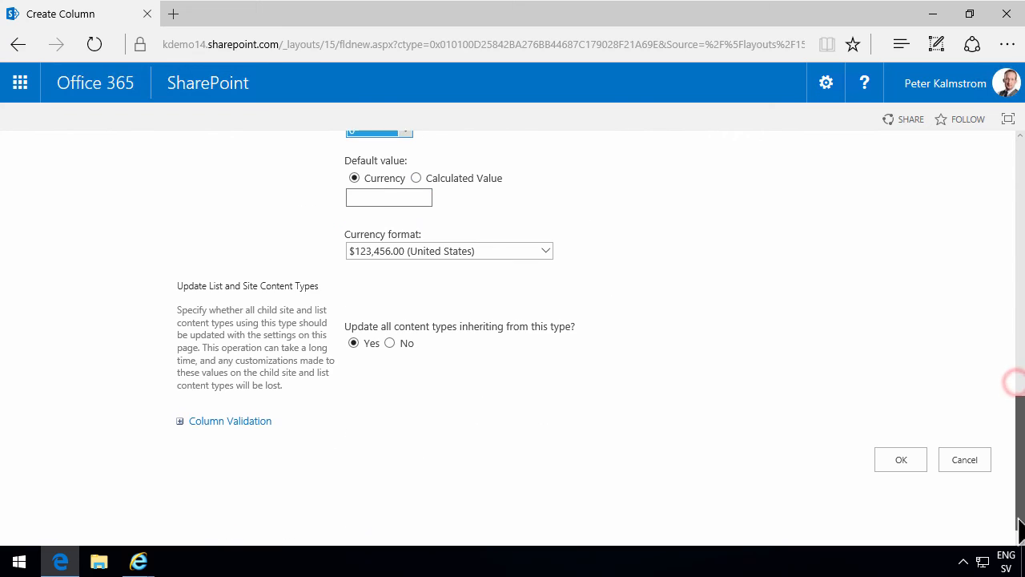
click(900, 458)
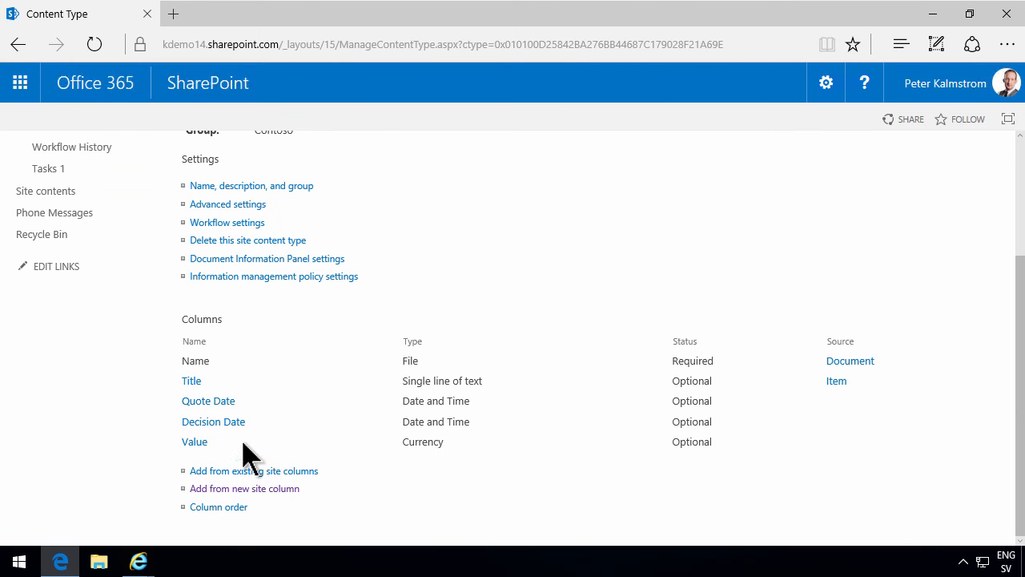
mouse_move(244, 487)
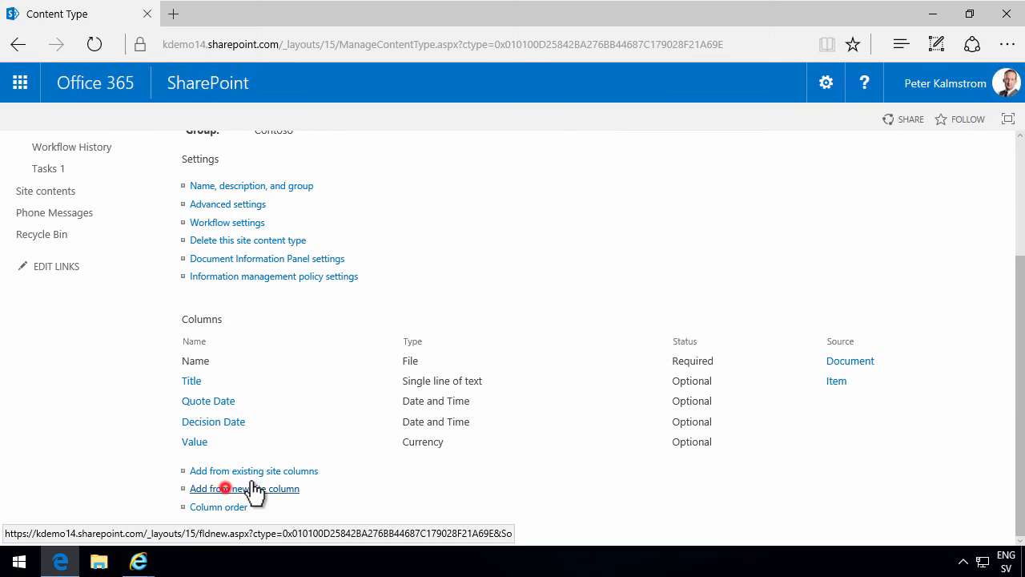
Step: Name the new column Decision, make it a Choice column, and file it in Contoso
click(243, 487)
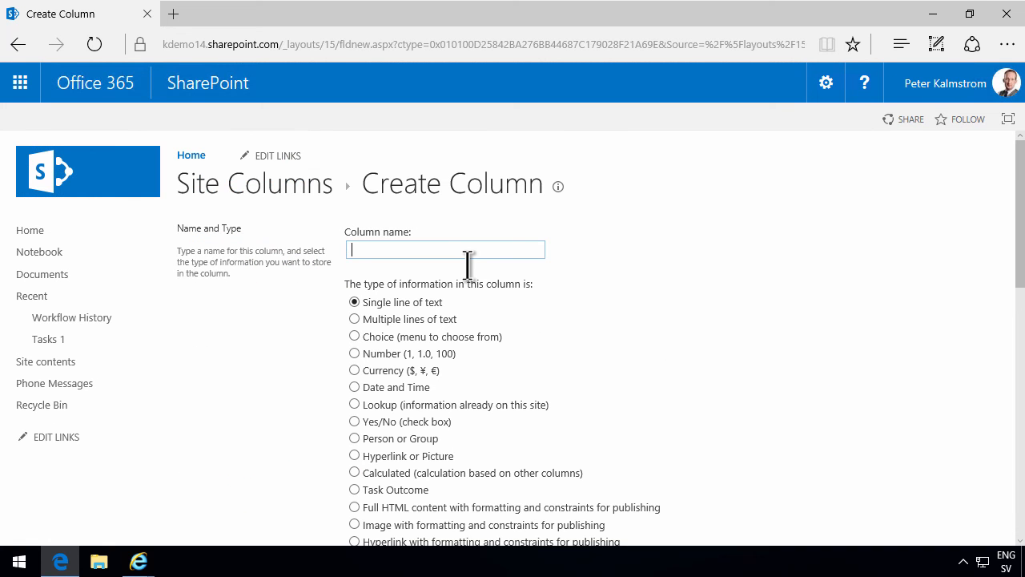
text(Decisi)
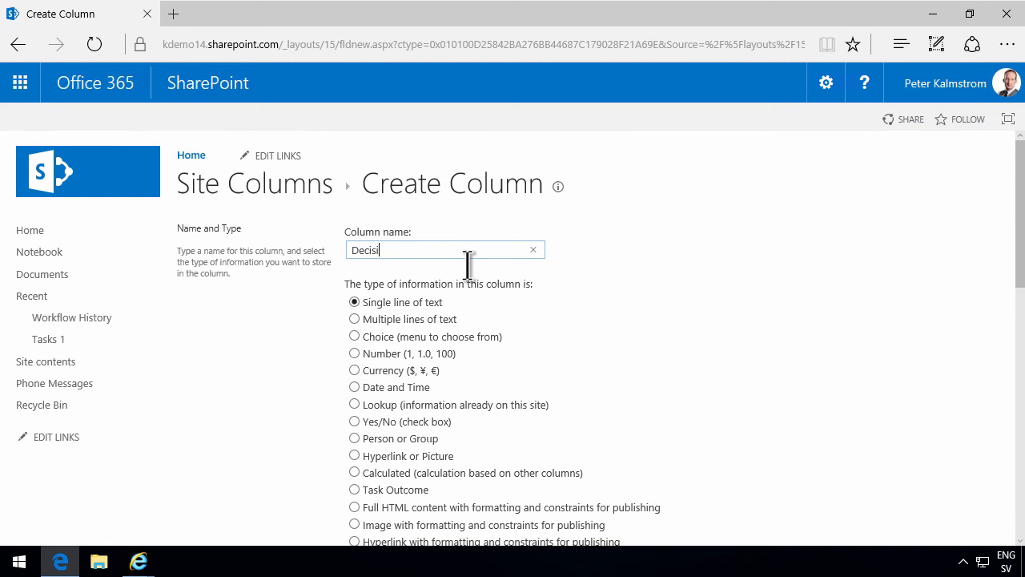
text(on)
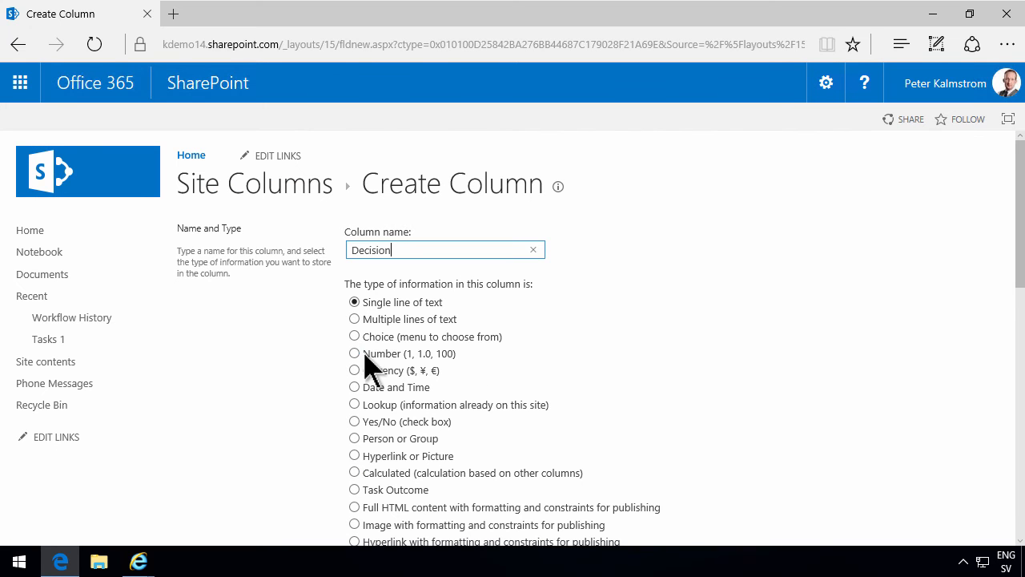
click(354, 336)
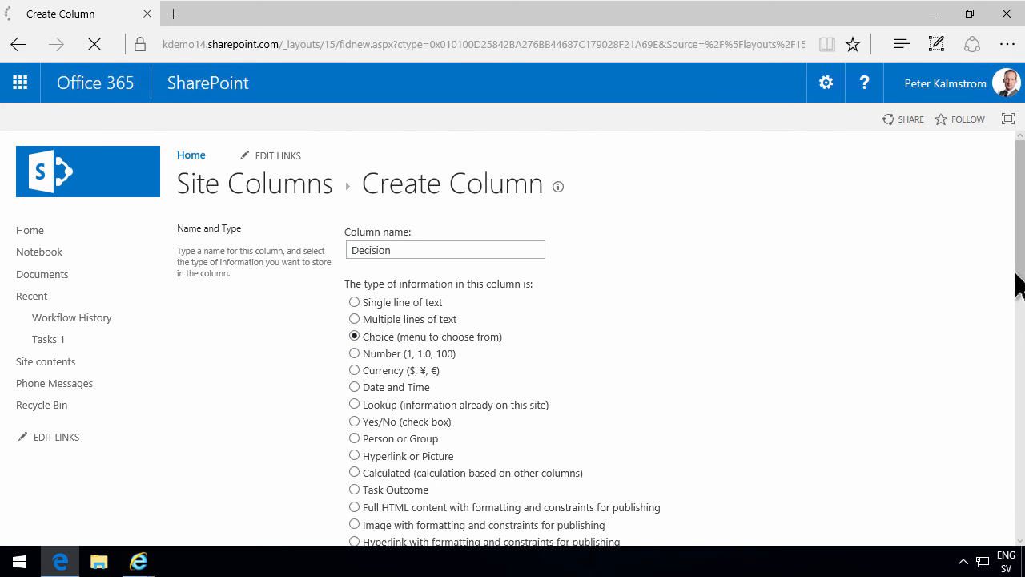
scroll(down, 3)
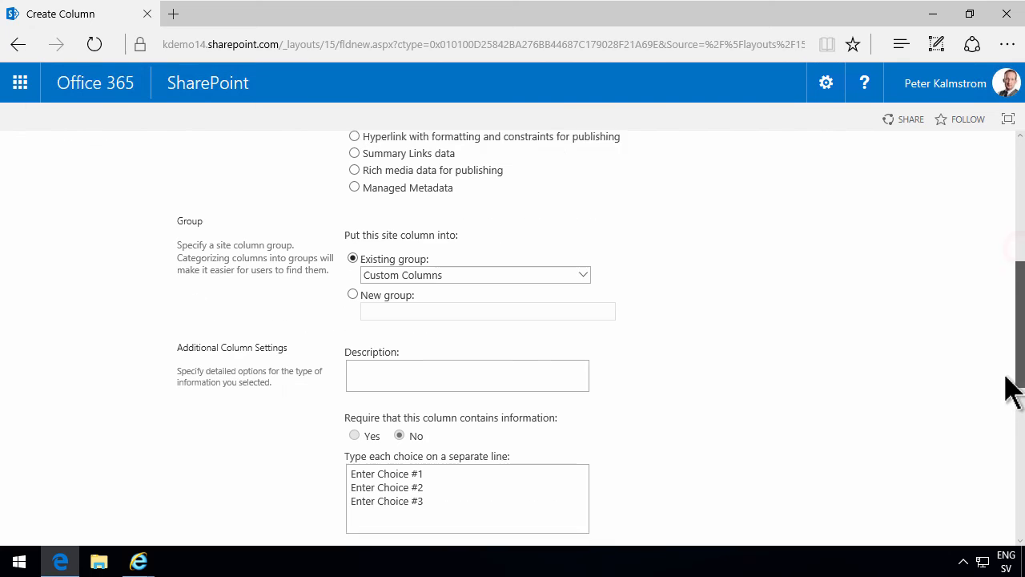
click(474, 275)
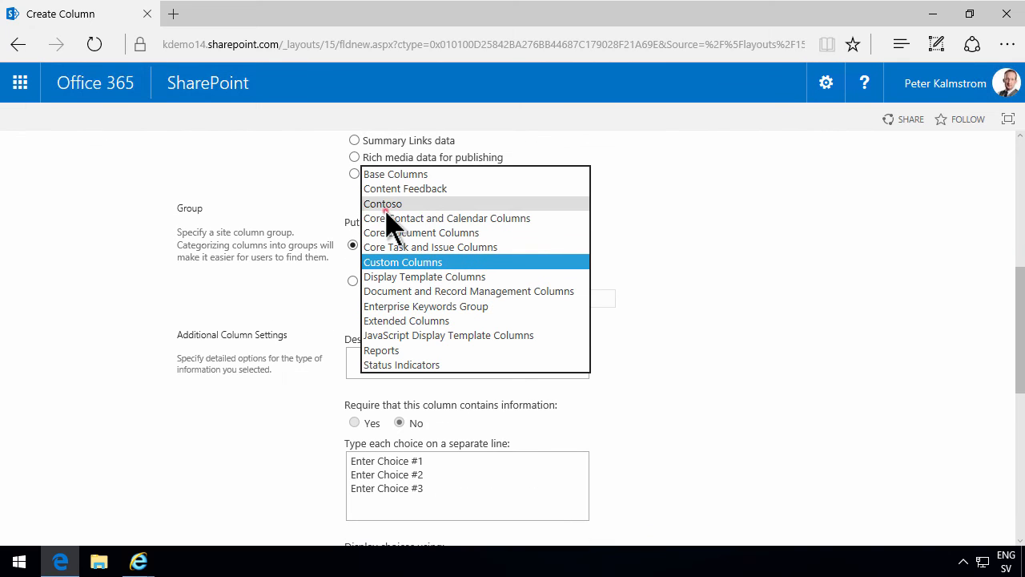
click(383, 203)
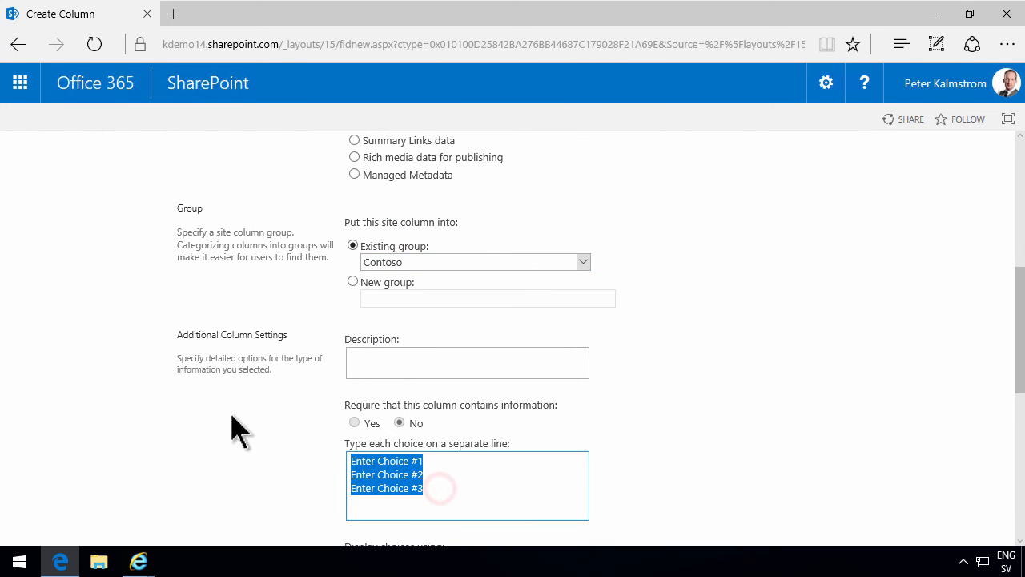
Step: Enter the choices Undecided, Sold and Declined and save the Decision column
text(1. Unde)
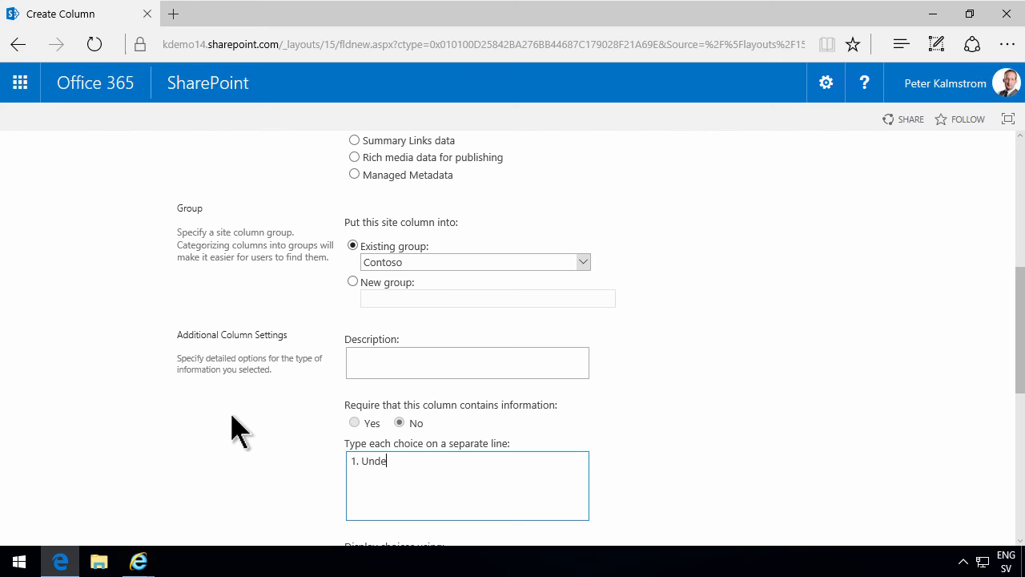
text(decided)
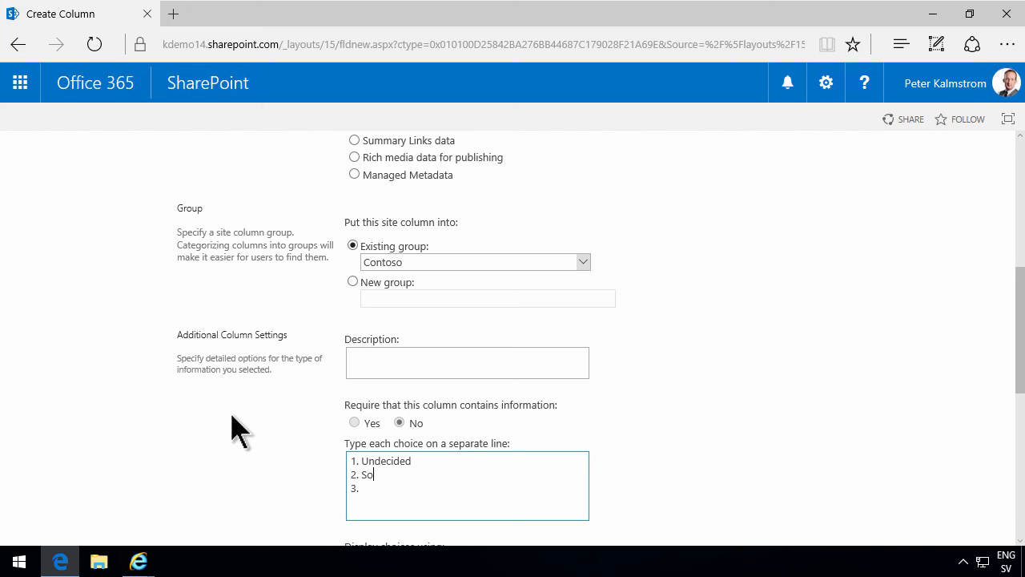
text(d)
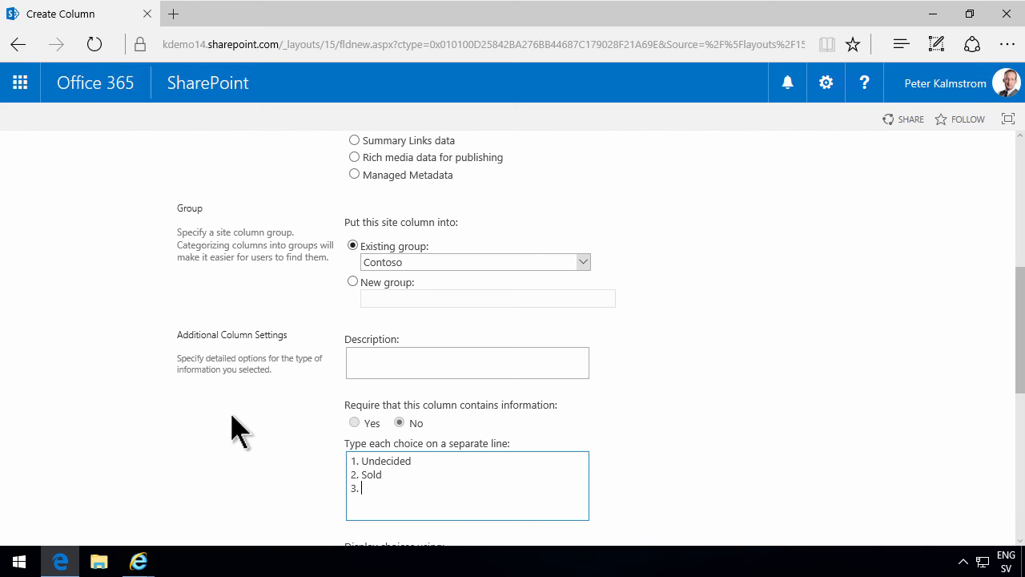
text(Decli)
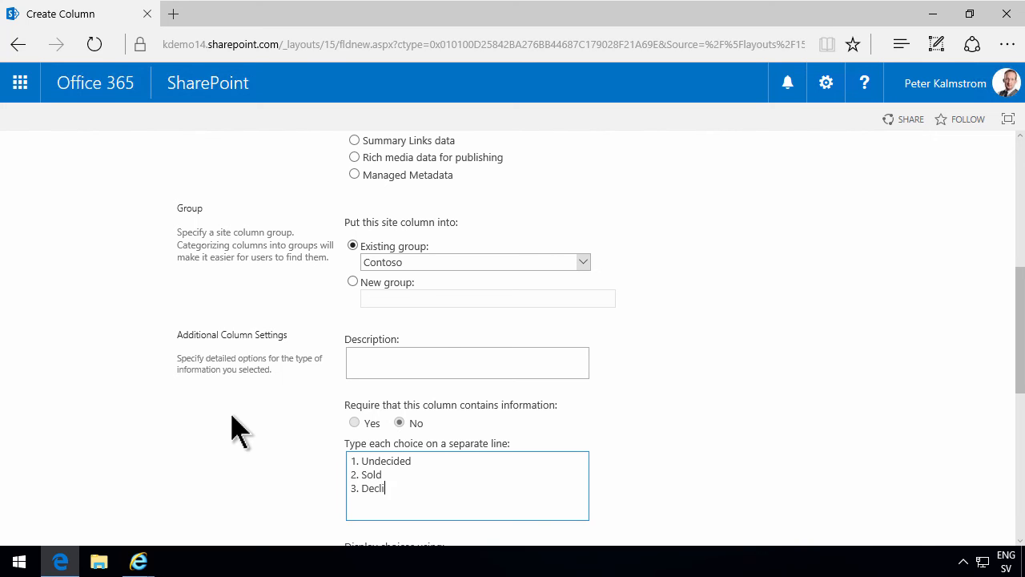
text(ned)
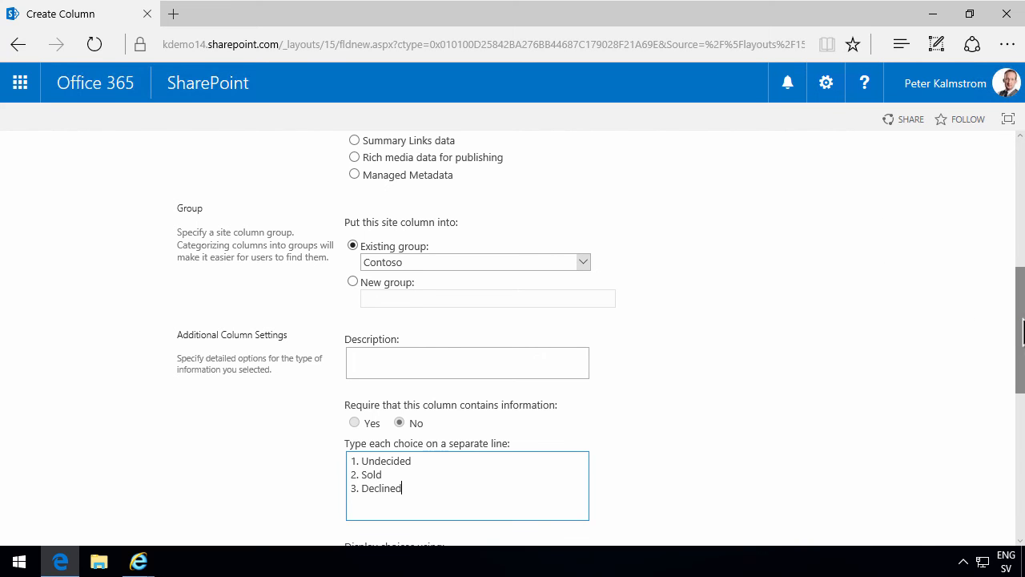
scroll(down, 3)
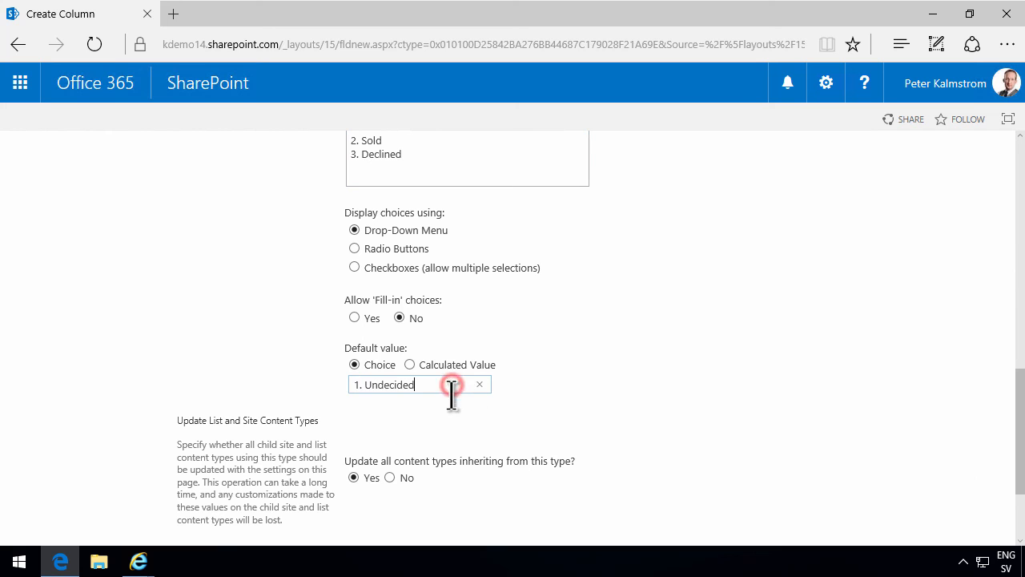
scroll(down, 3)
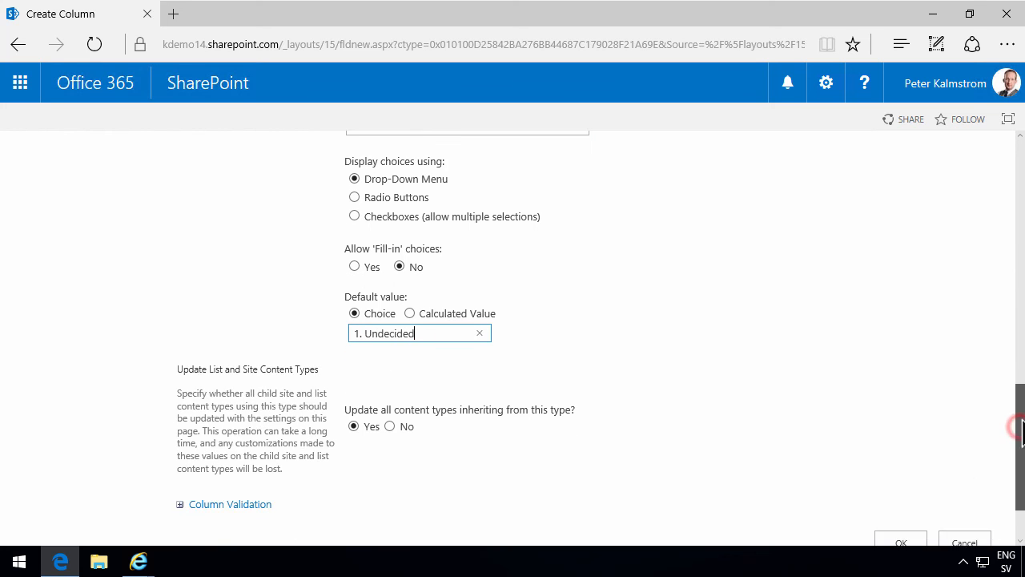
scroll(up, 3)
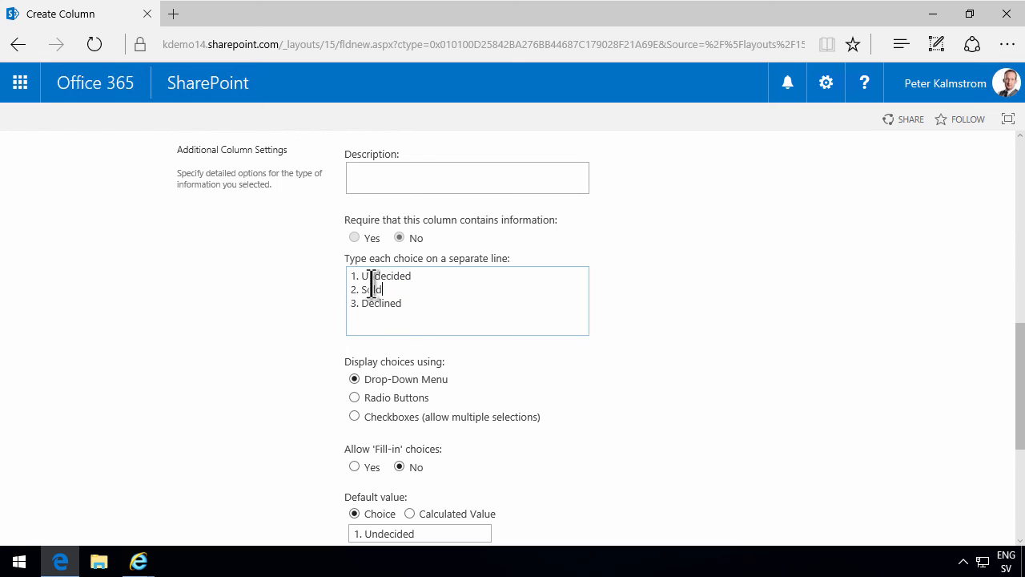
scroll(down, 3)
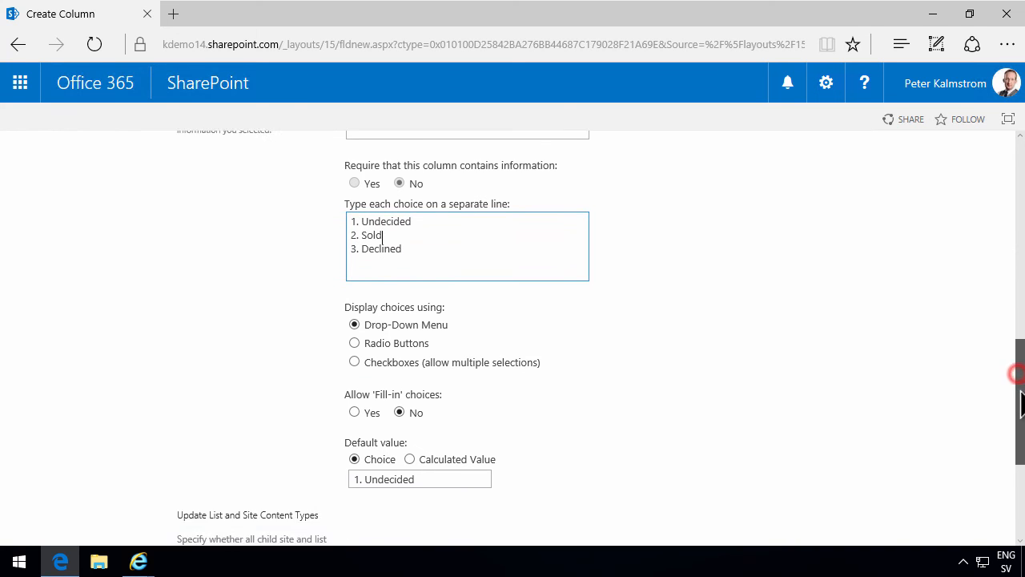
click(903, 456)
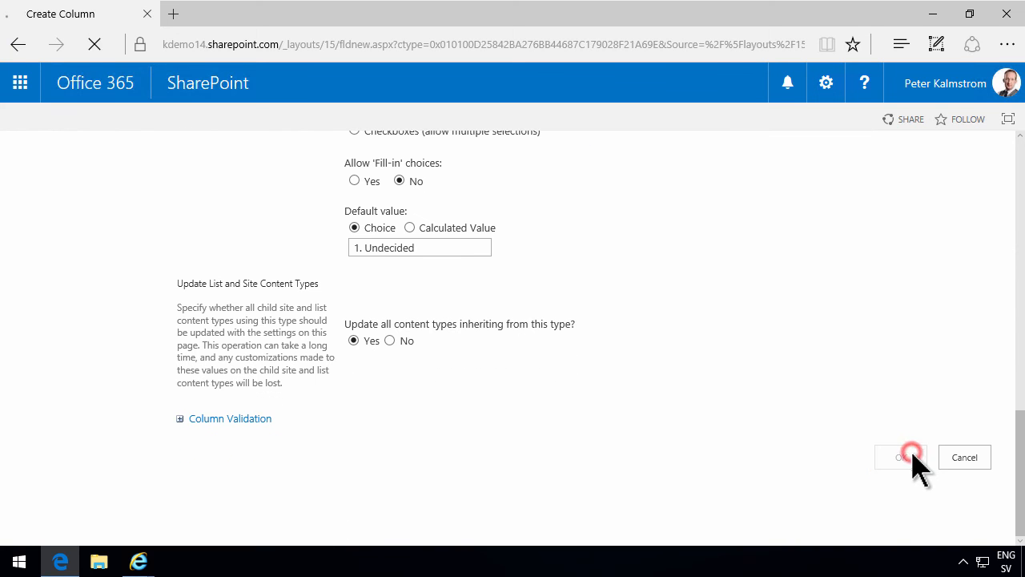
click(906, 456)
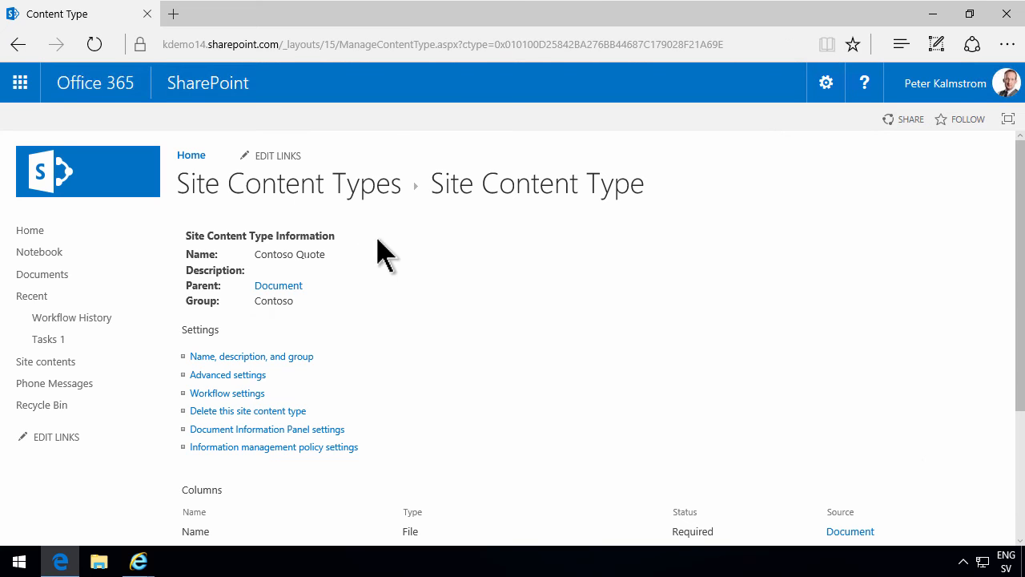
mouse_move(432, 393)
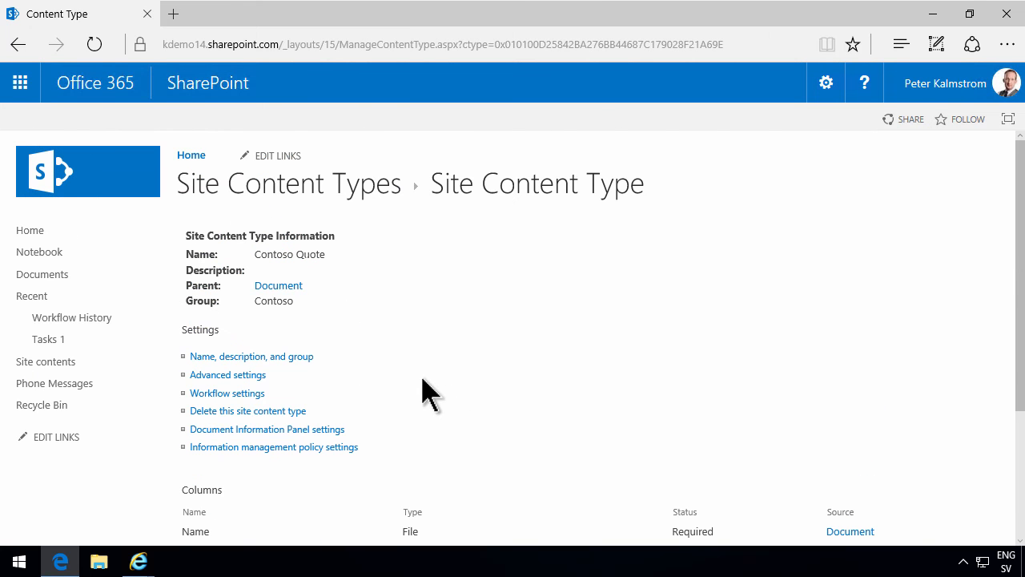
mouse_move(323, 205)
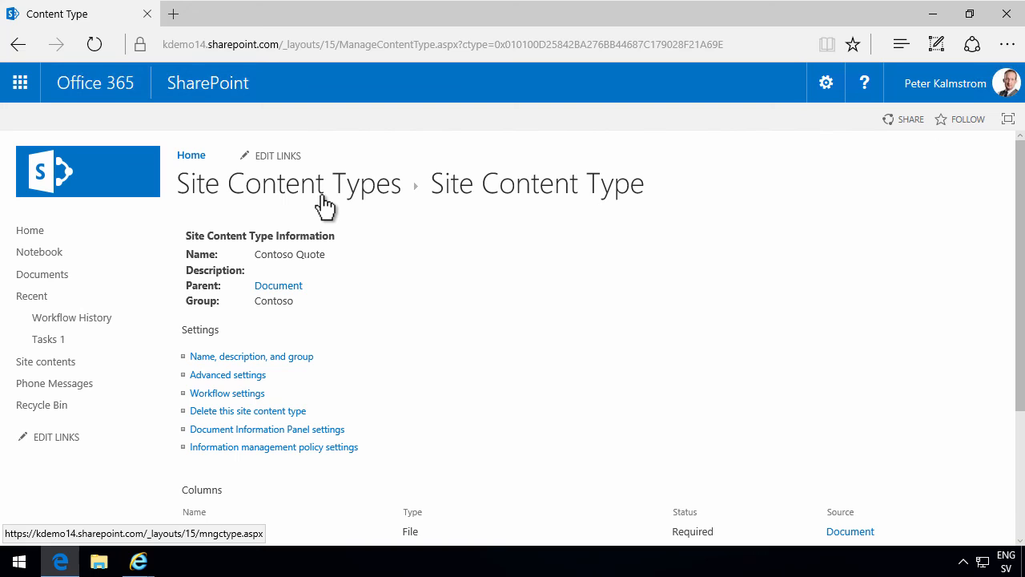